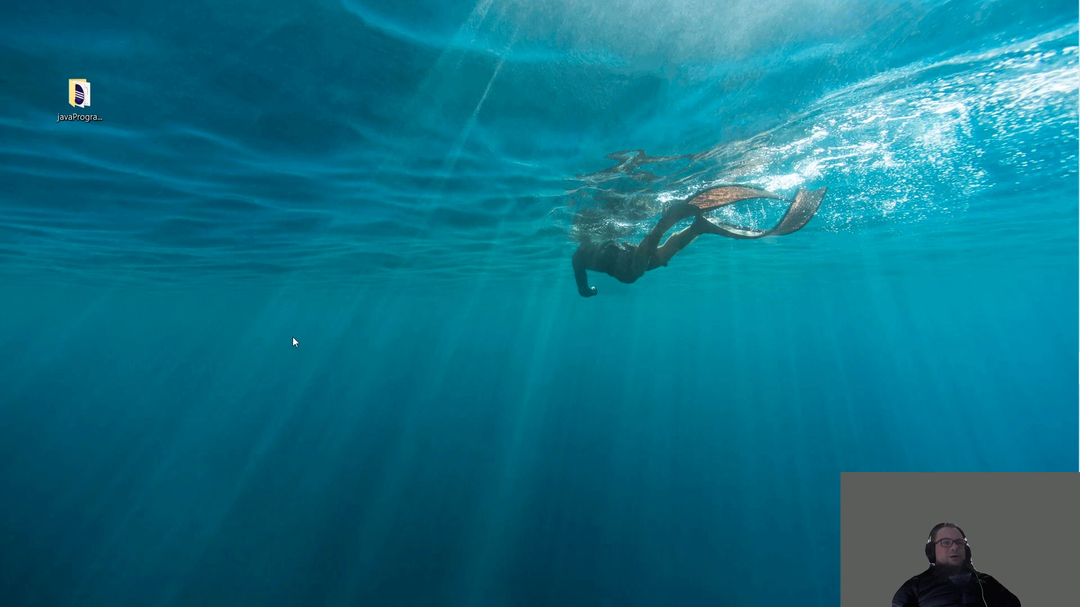
Create a desktop folder named JavaFx_OpenGL, then go into the javaPrograming folder
right_click(294, 342)
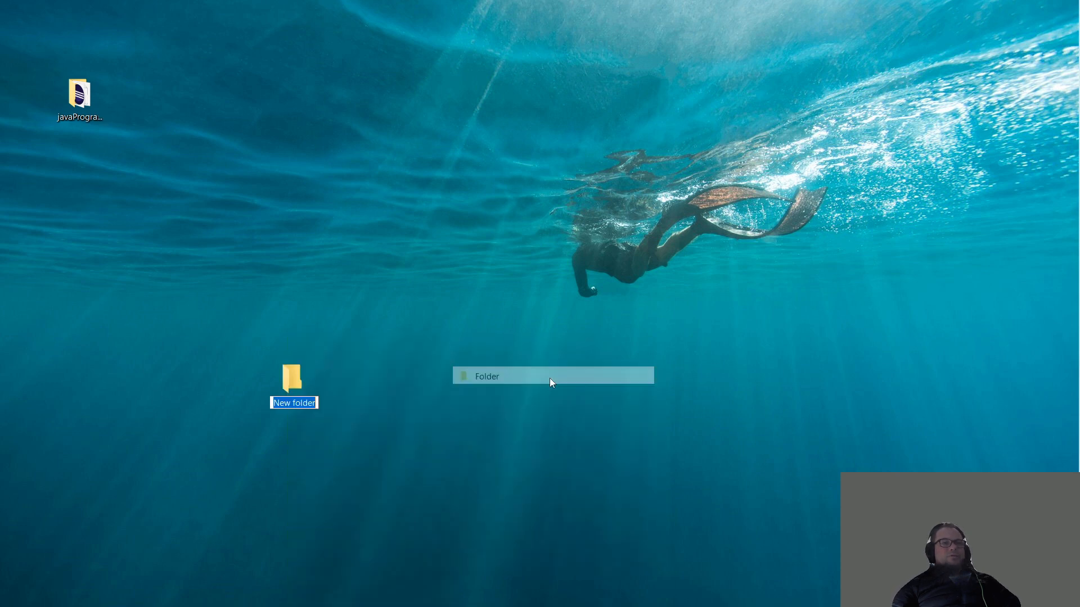
type("JavaFx")
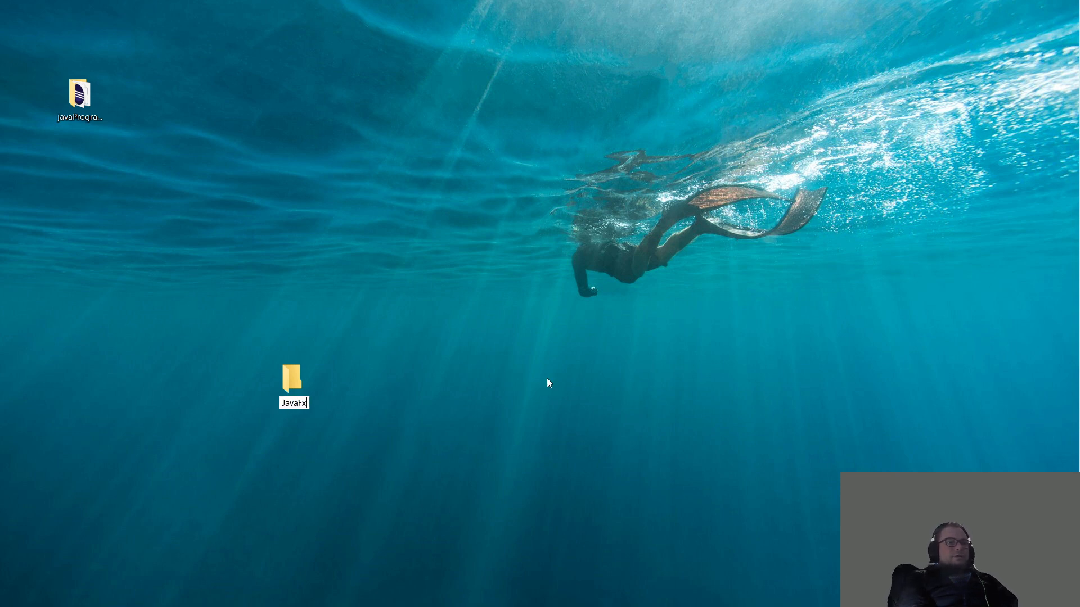
type("_")
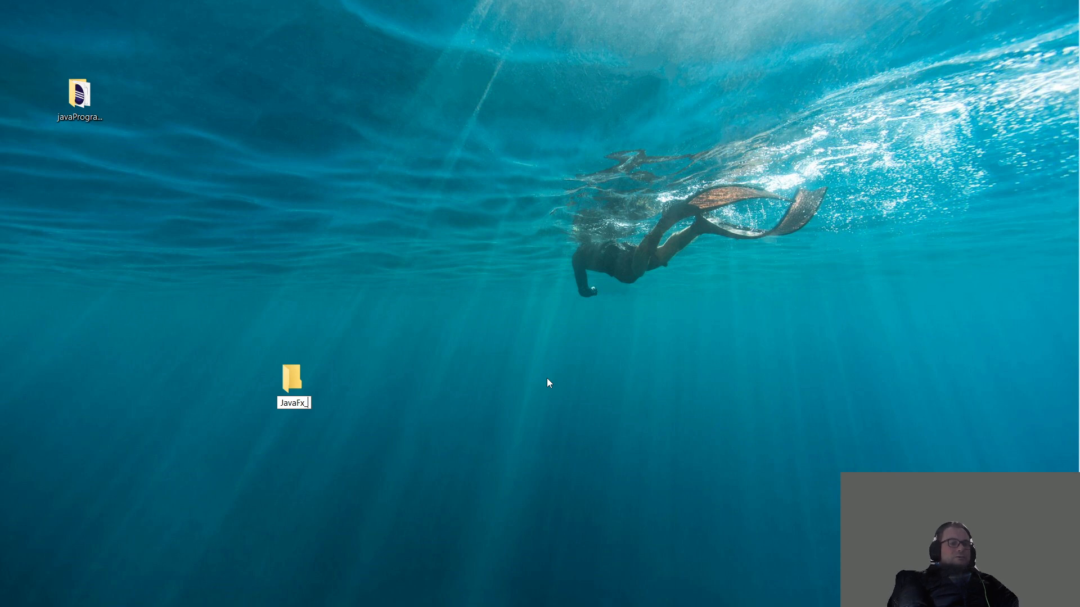
type("_Open GL")
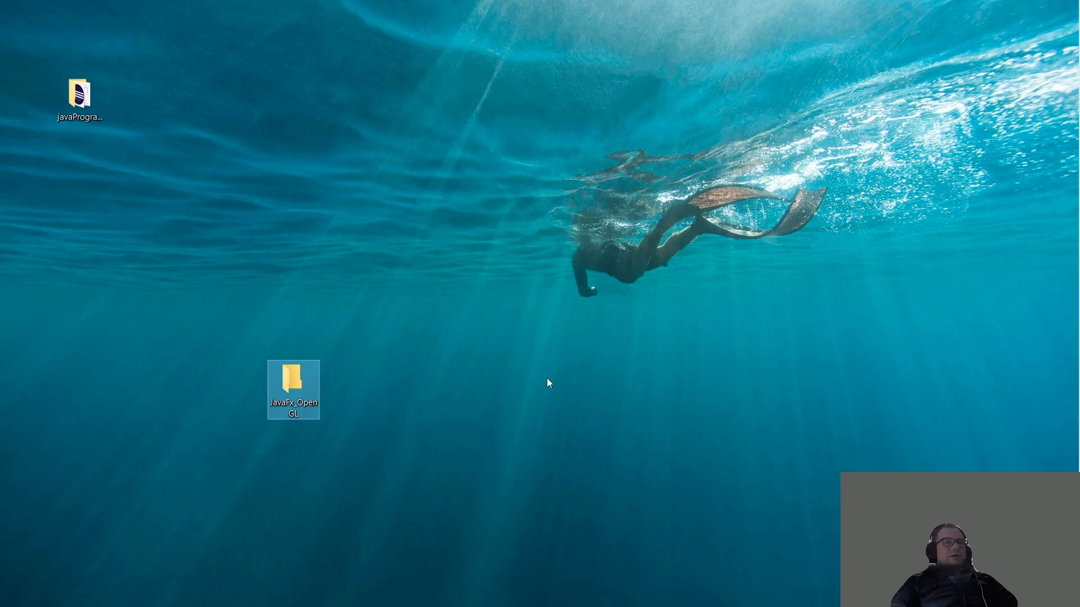
double_click(79, 93)
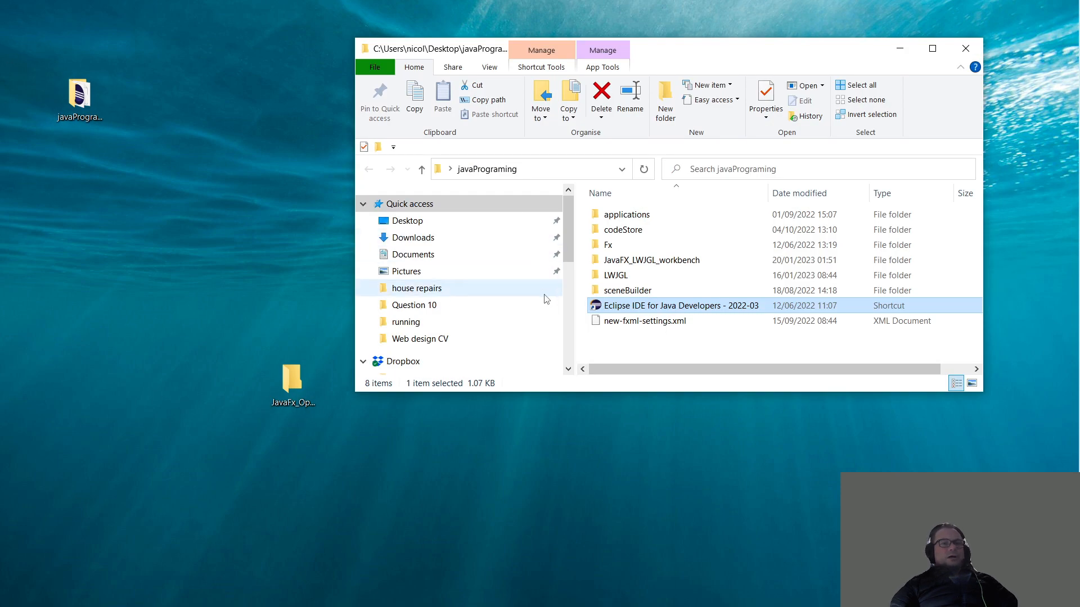
Launch Eclipse and select Desktop > JavaFx_OpenGL as its workspace folder
double_click(681, 305)
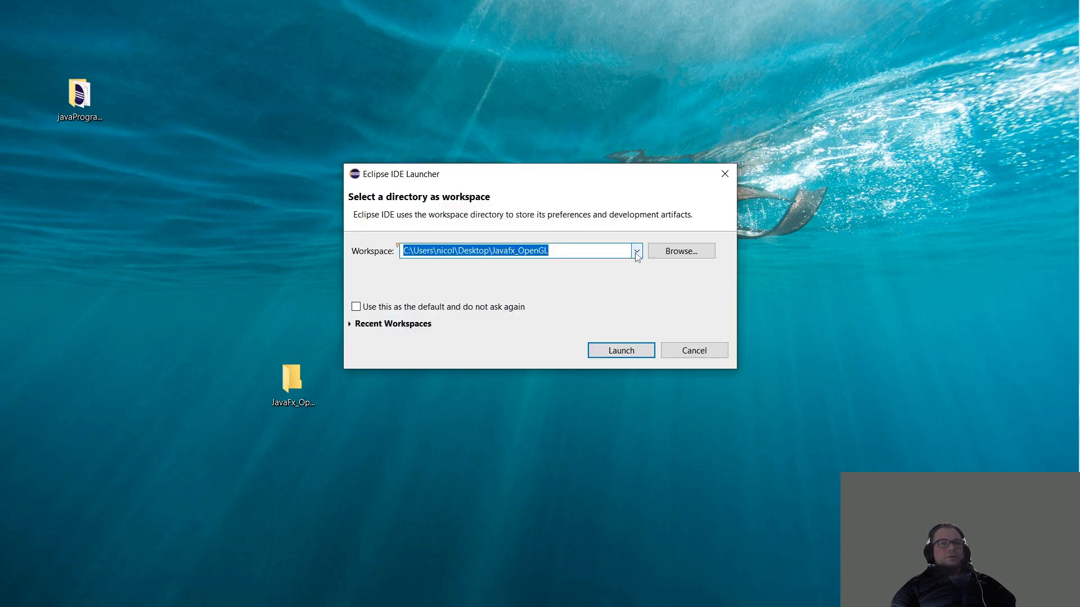
left_click(679, 251)
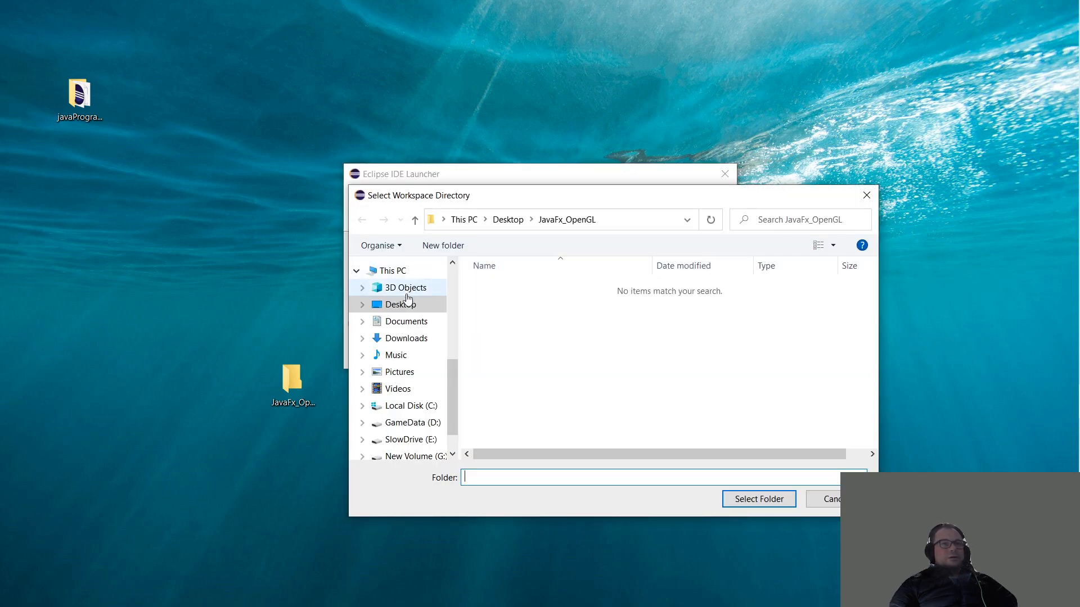
left_click(403, 305)
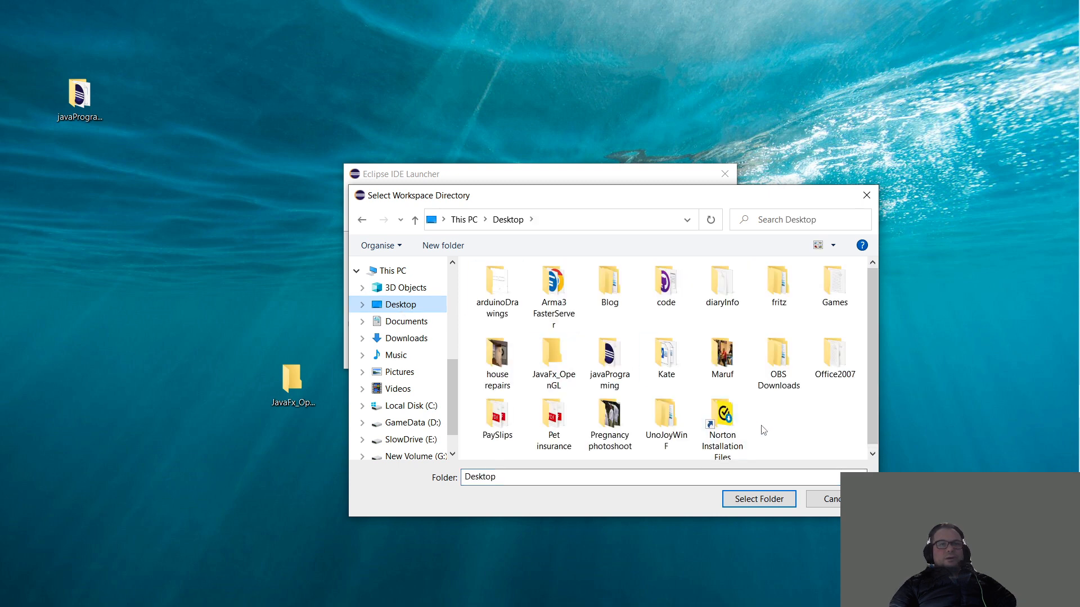
left_click(553, 353)
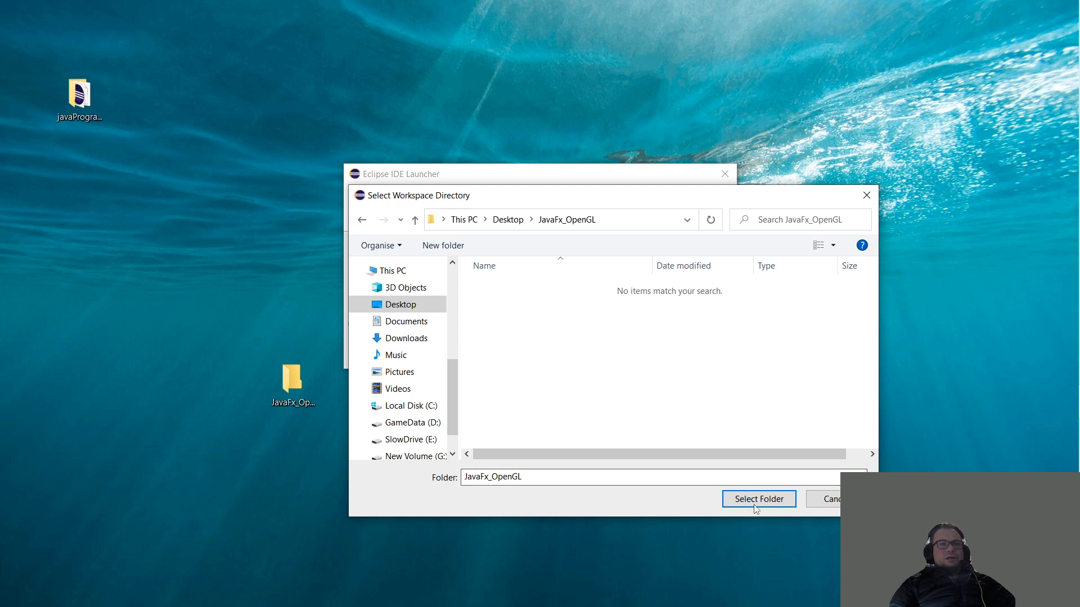
left_click(758, 498)
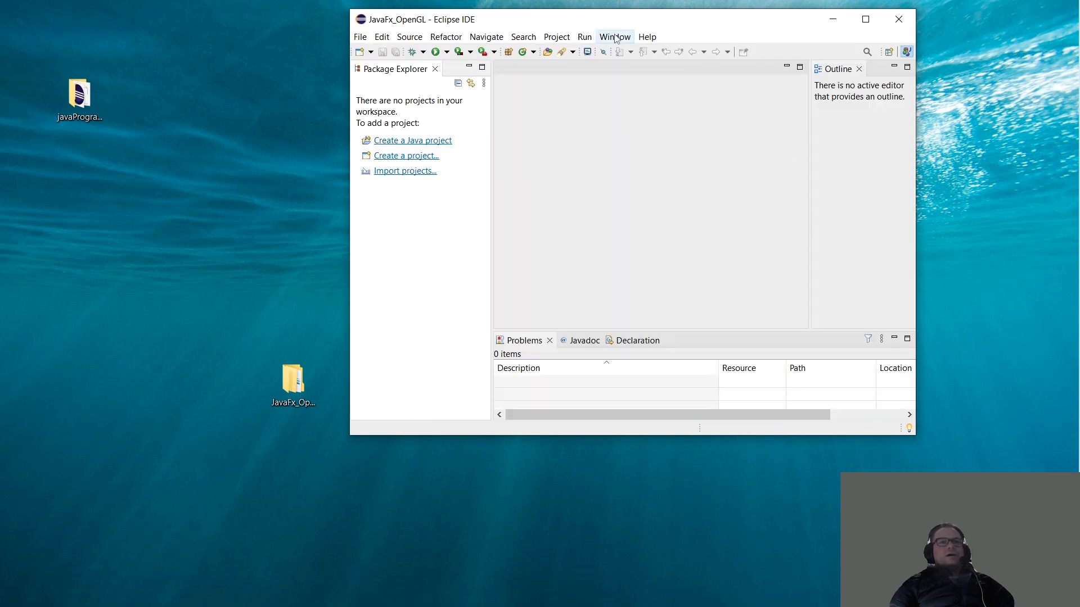
mouse_move(710, 79)
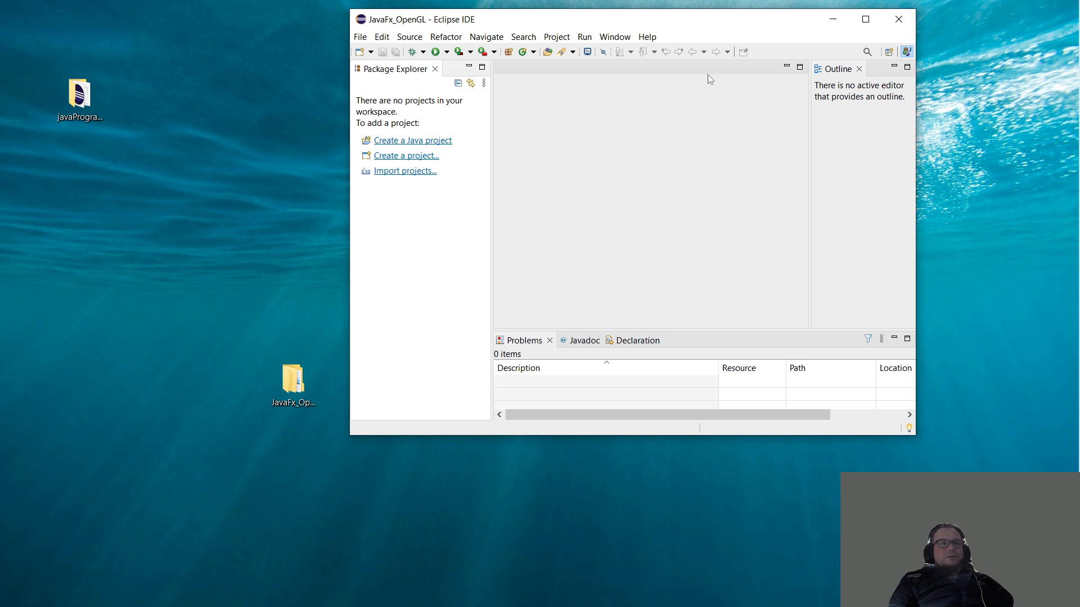
Set the Appearance theme to Dark in Preferences and restart into the JavaFx_OpenGL workspace
left_click(614, 36)
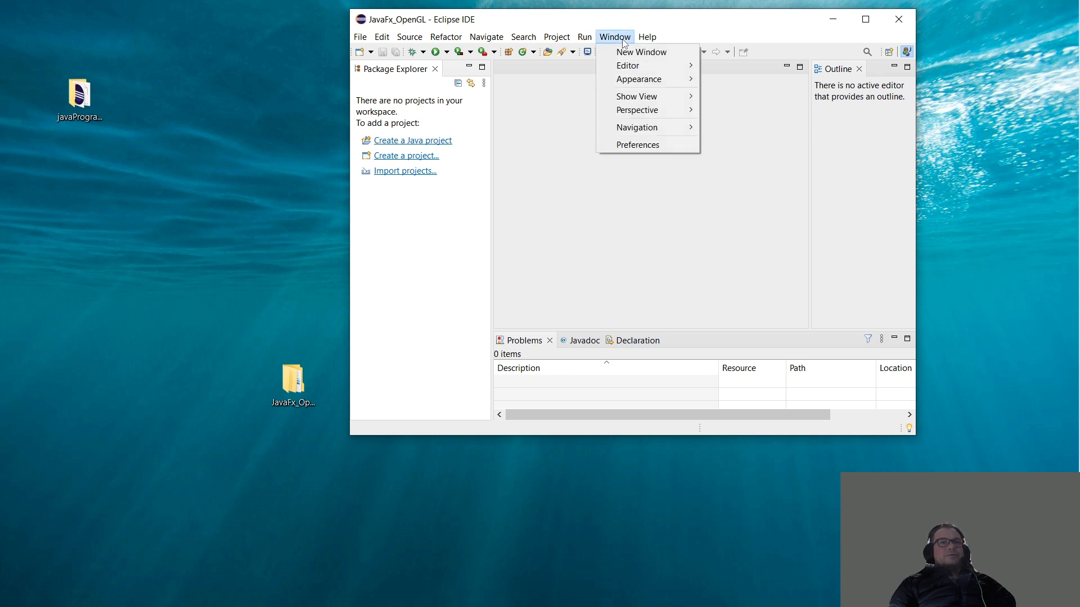
left_click(636, 145)
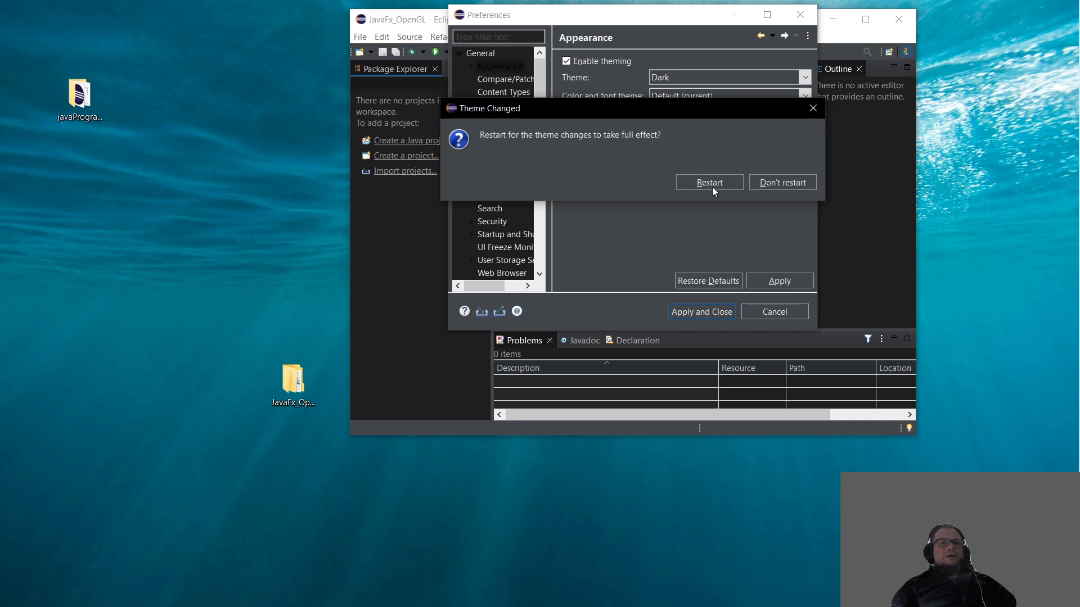
left_click(707, 182)
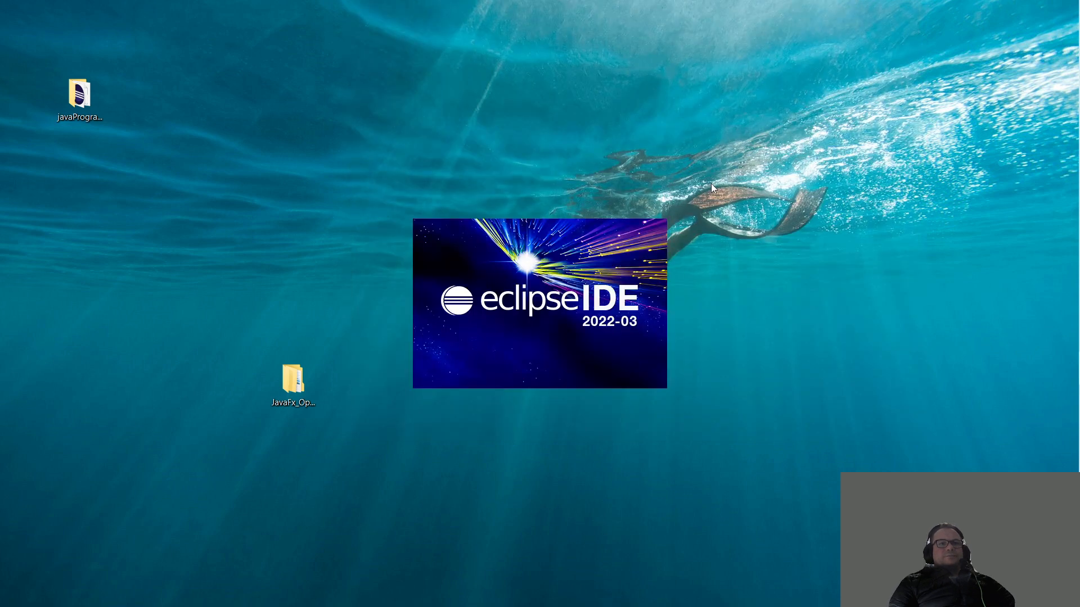
mouse_move(714, 183)
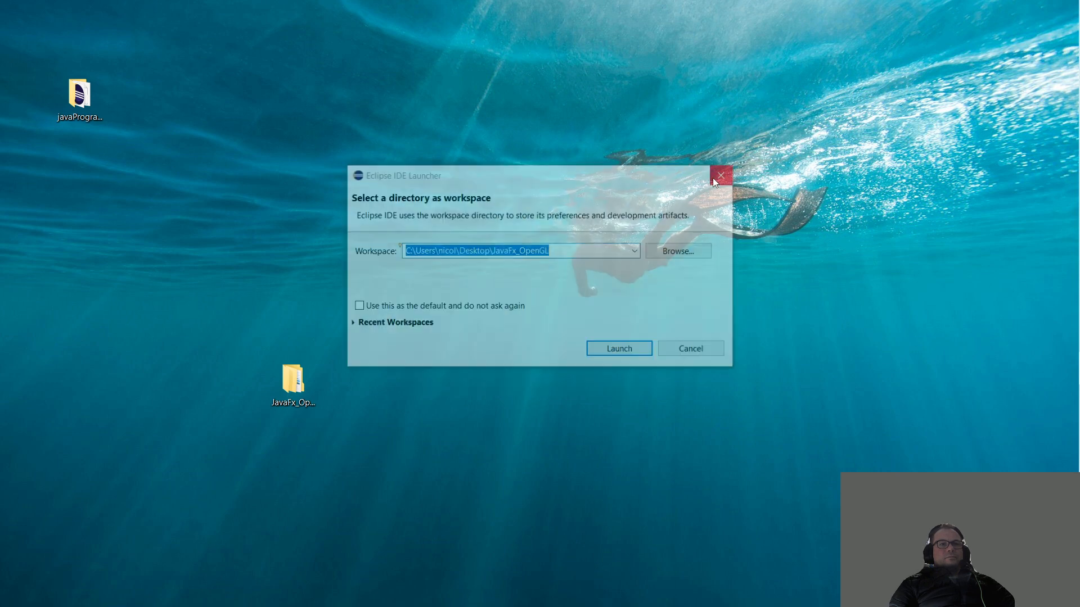
left_click(617, 347)
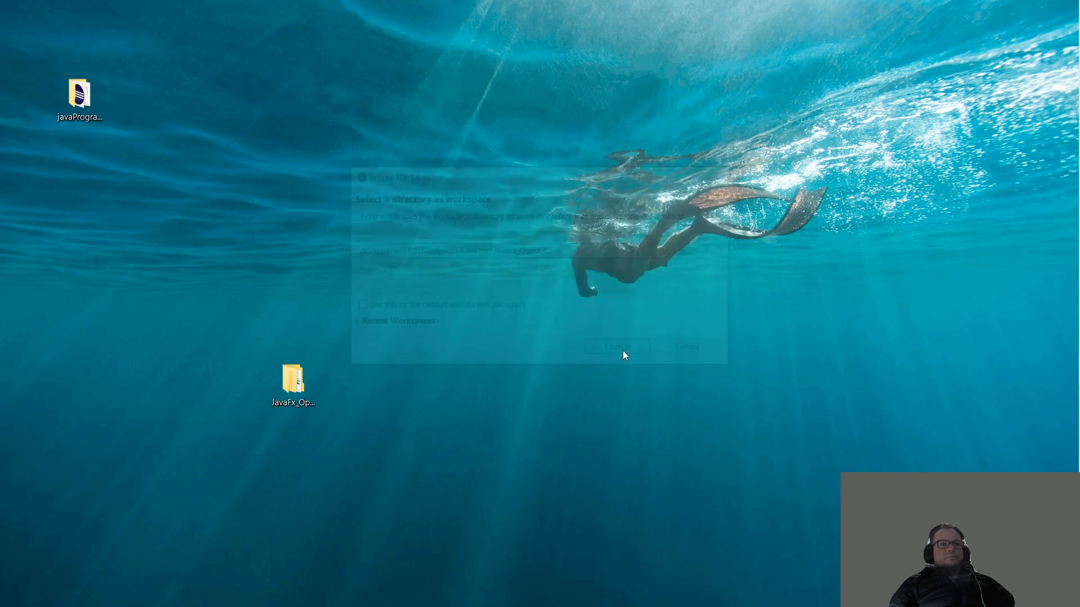
left_click(615, 346)
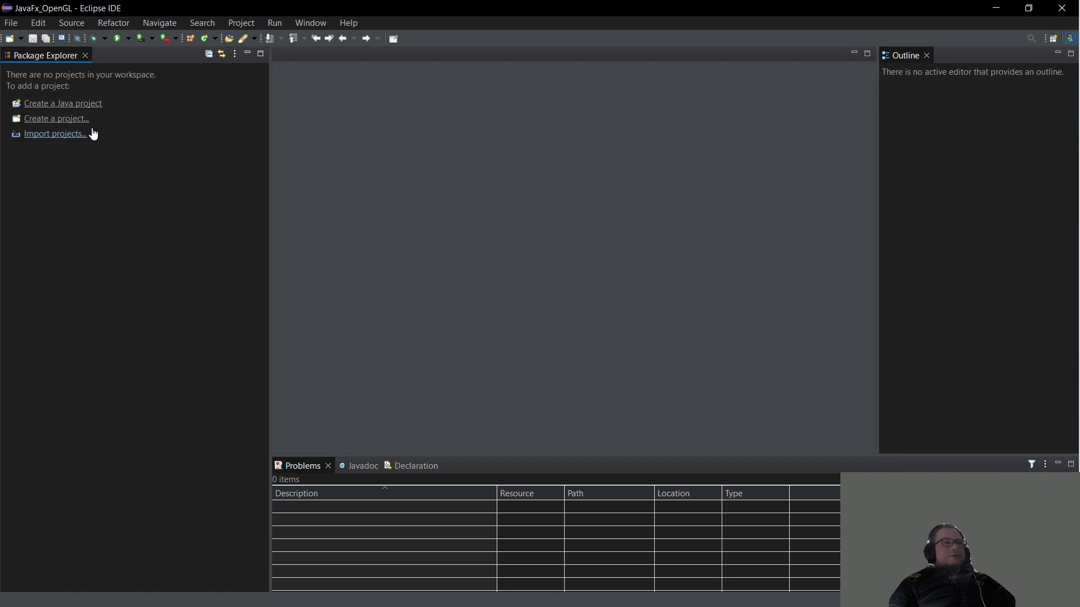
mouse_move(876, 95)
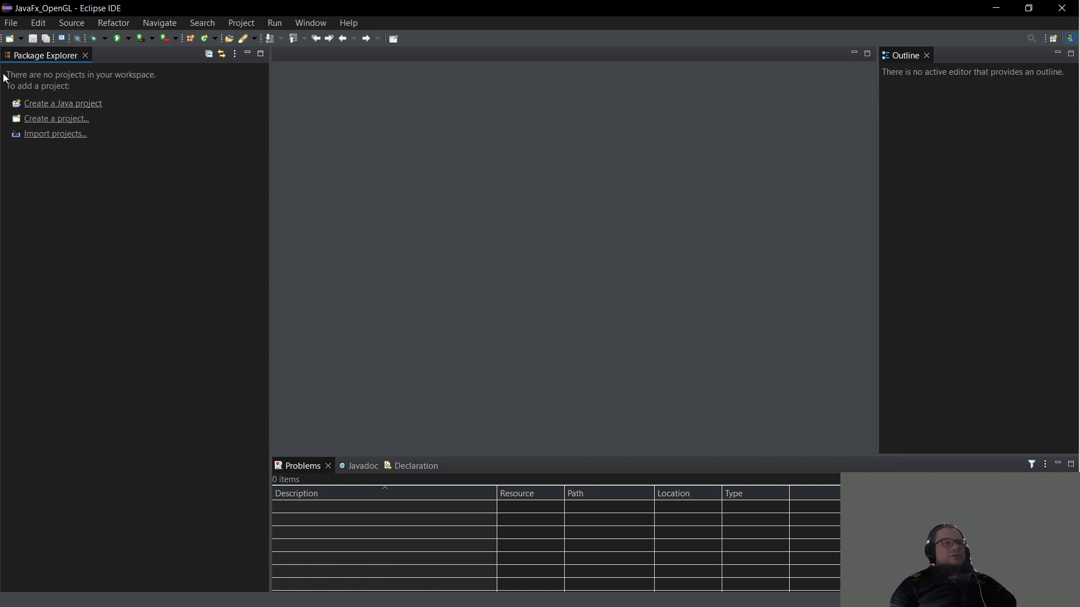
mouse_move(284, 239)
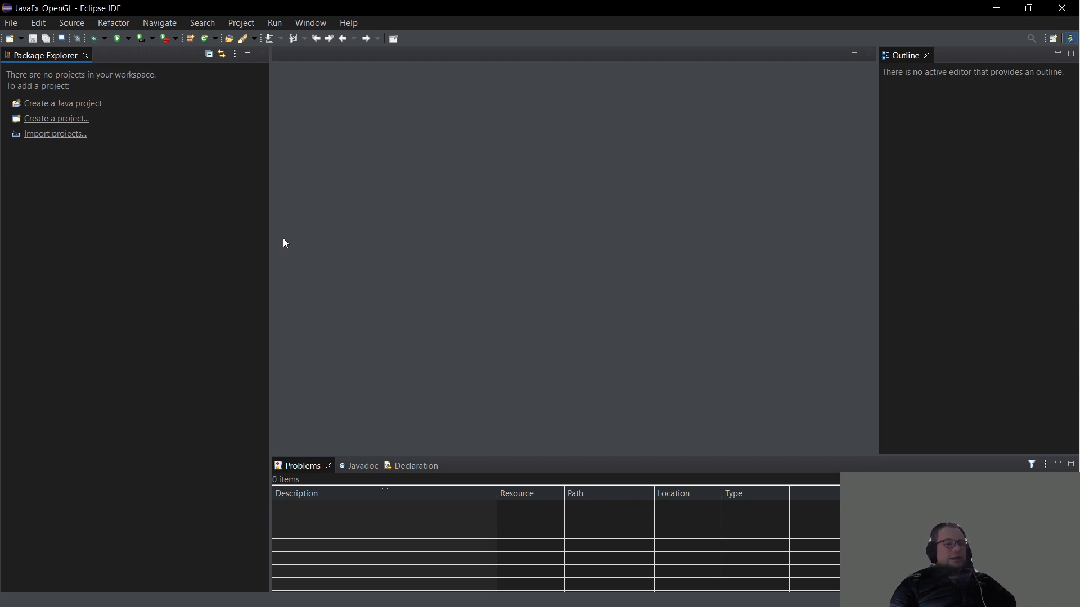
mouse_move(555, 229)
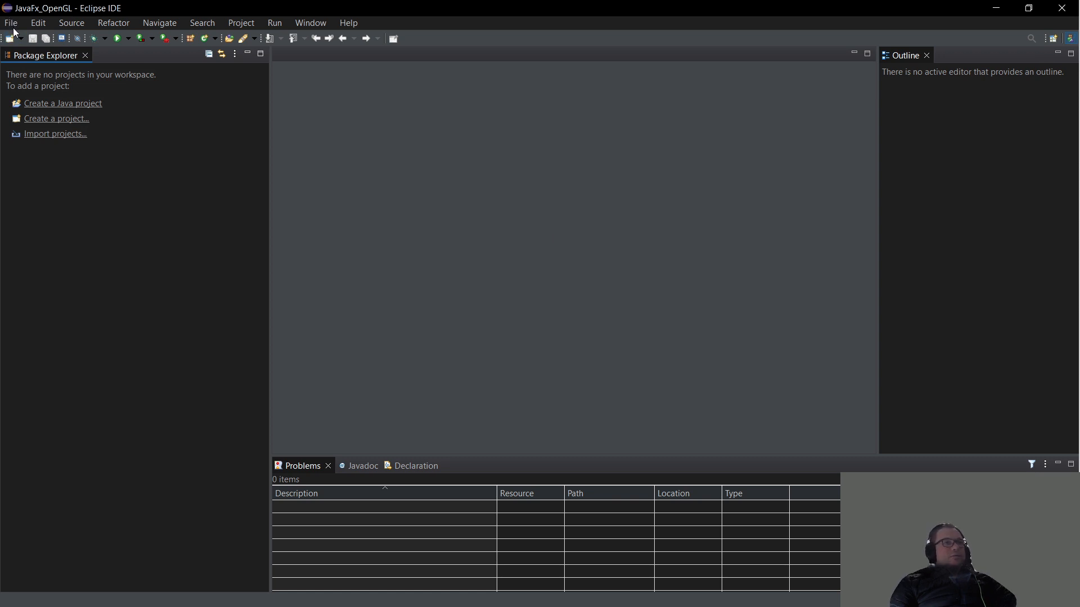
Bring up the full list of New wizards from the File menu and scroll to Maven
left_click(10, 22)
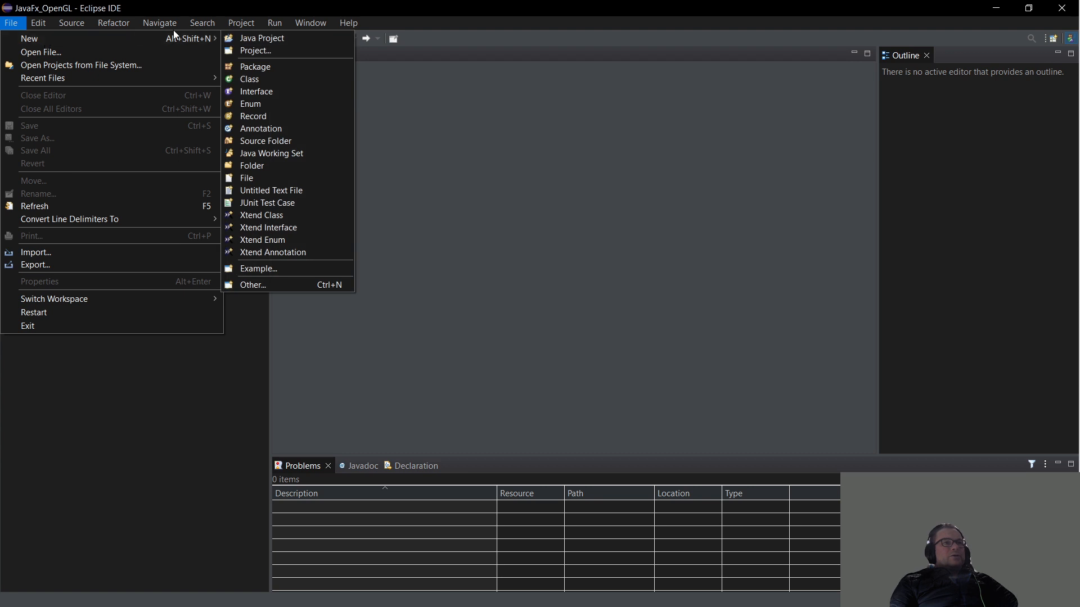
mouse_move(278, 239)
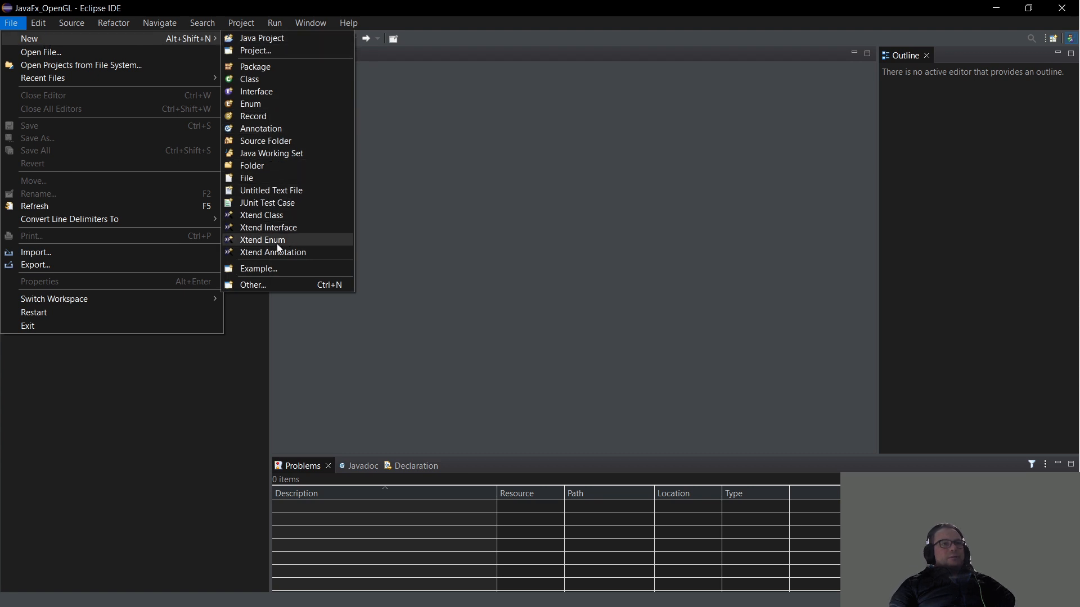
left_click(254, 284)
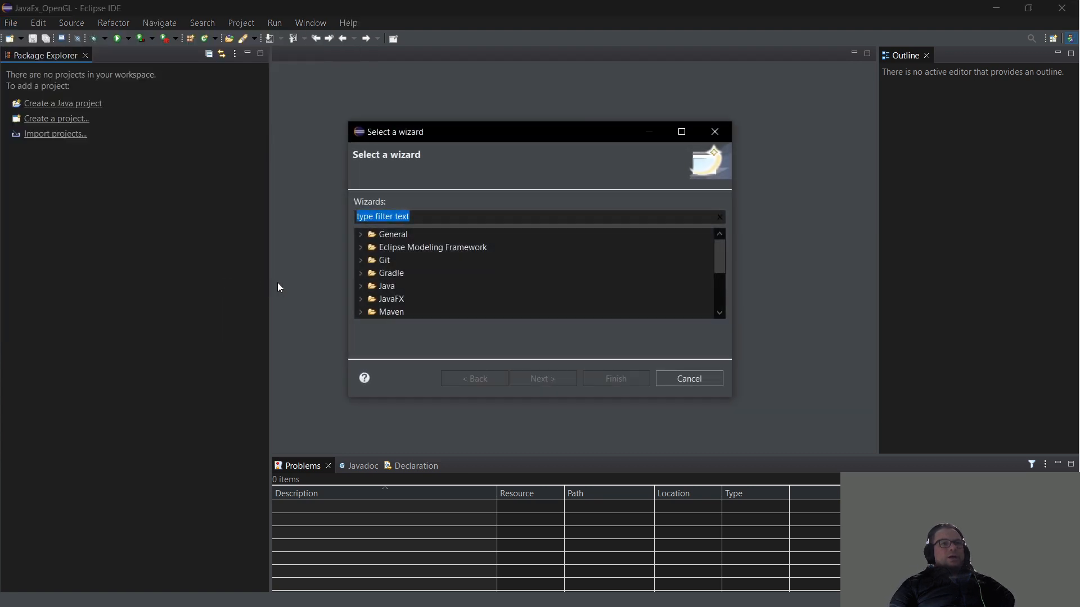
scroll("down", 3)
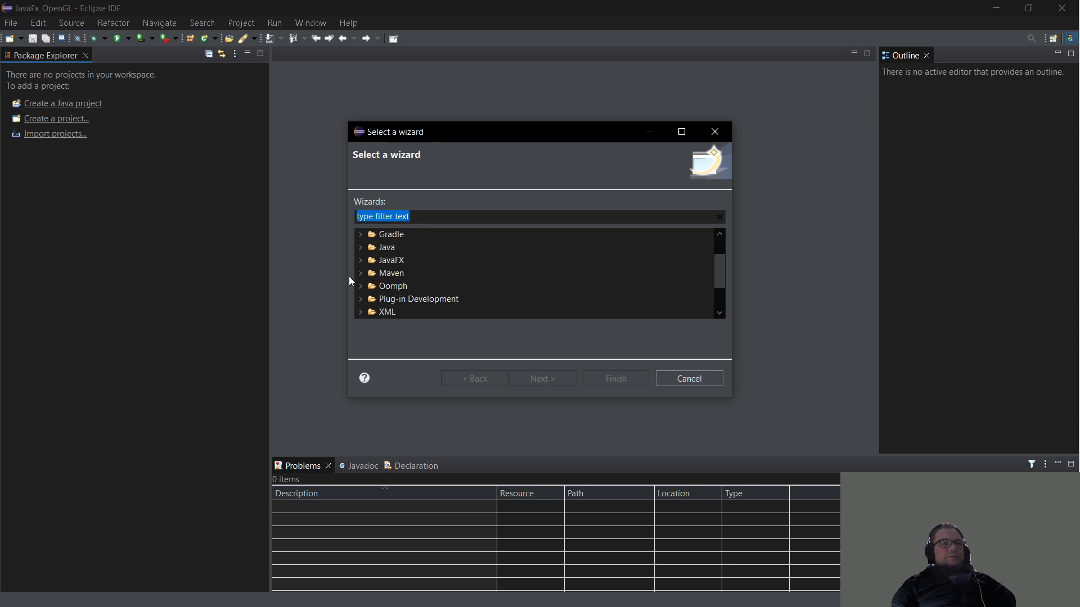
scroll("down", 3)
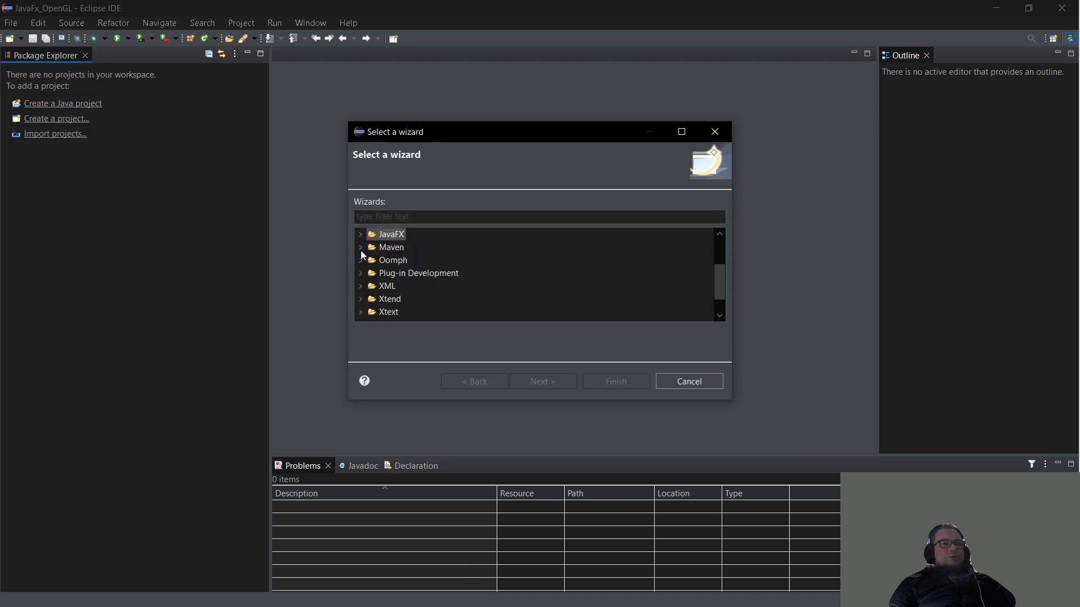
Choose the Maven Project wizard and proceed to its setup page
left_click(361, 247)
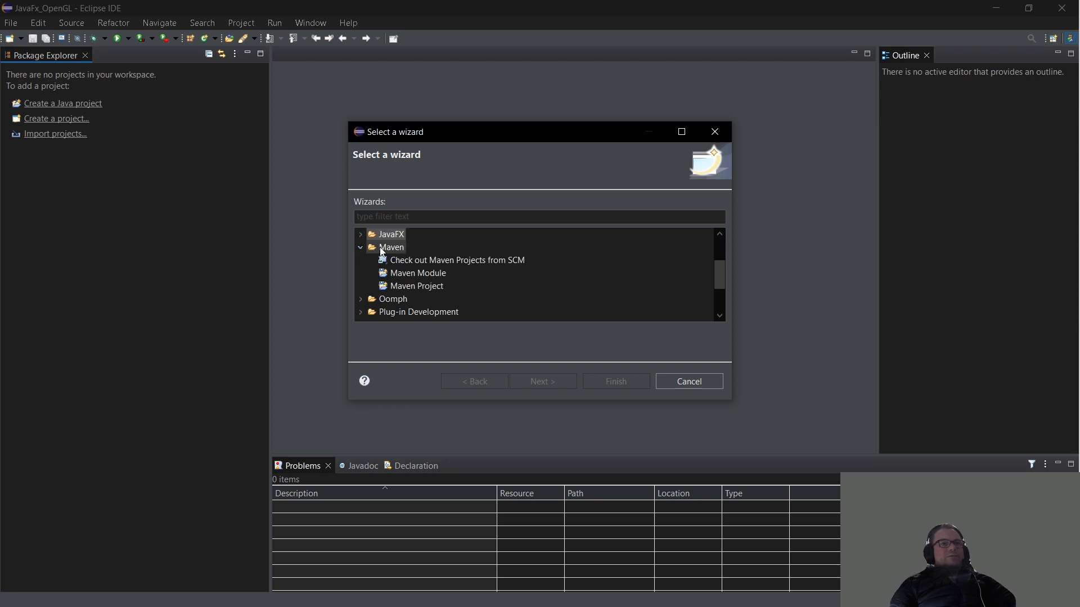
mouse_move(652, 286)
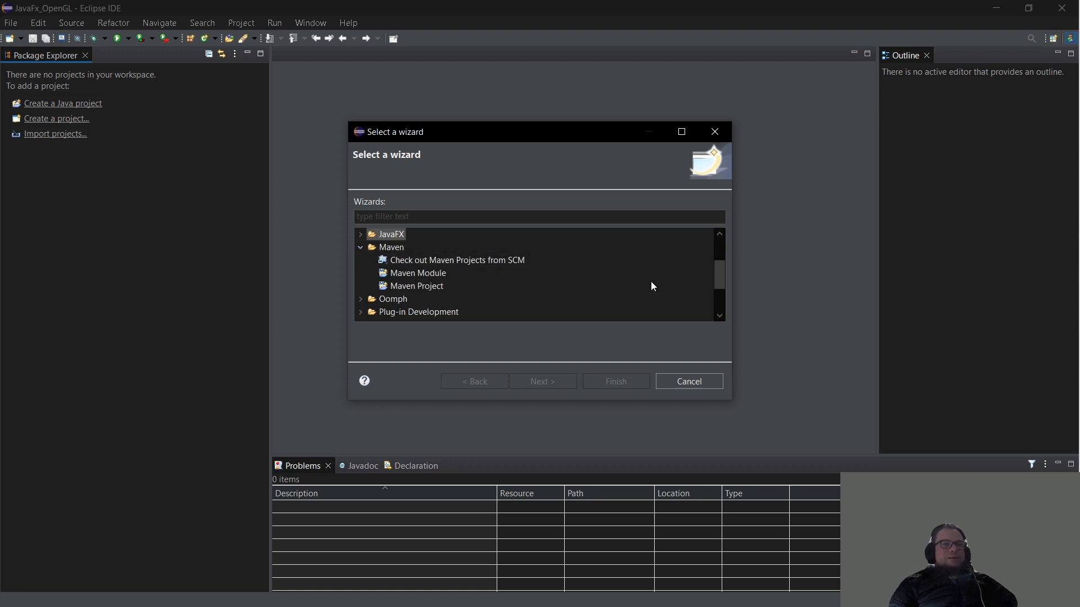
left_click(416, 286)
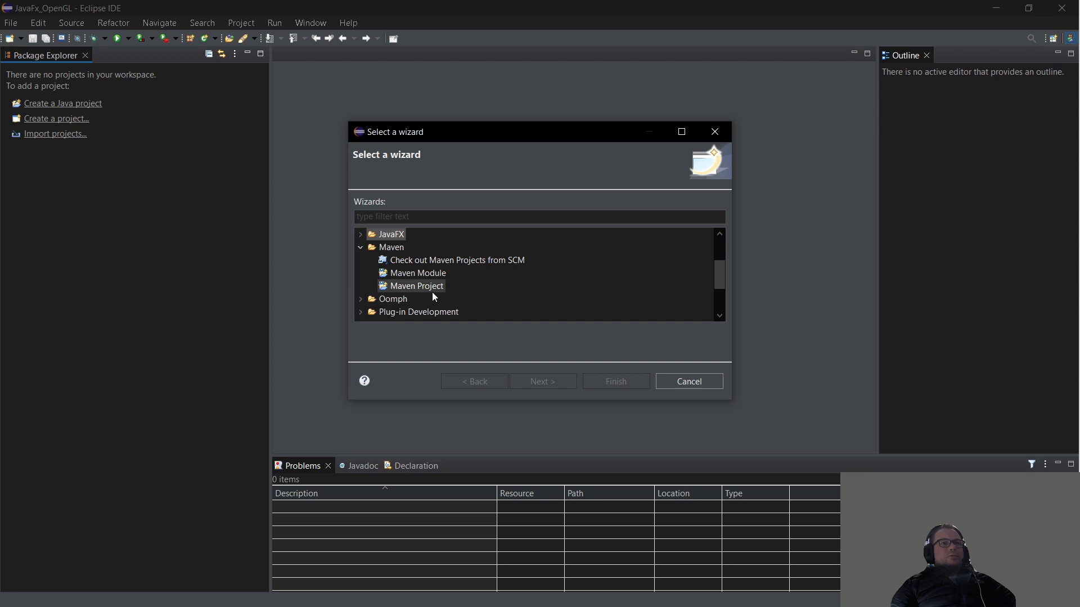
left_click(416, 285)
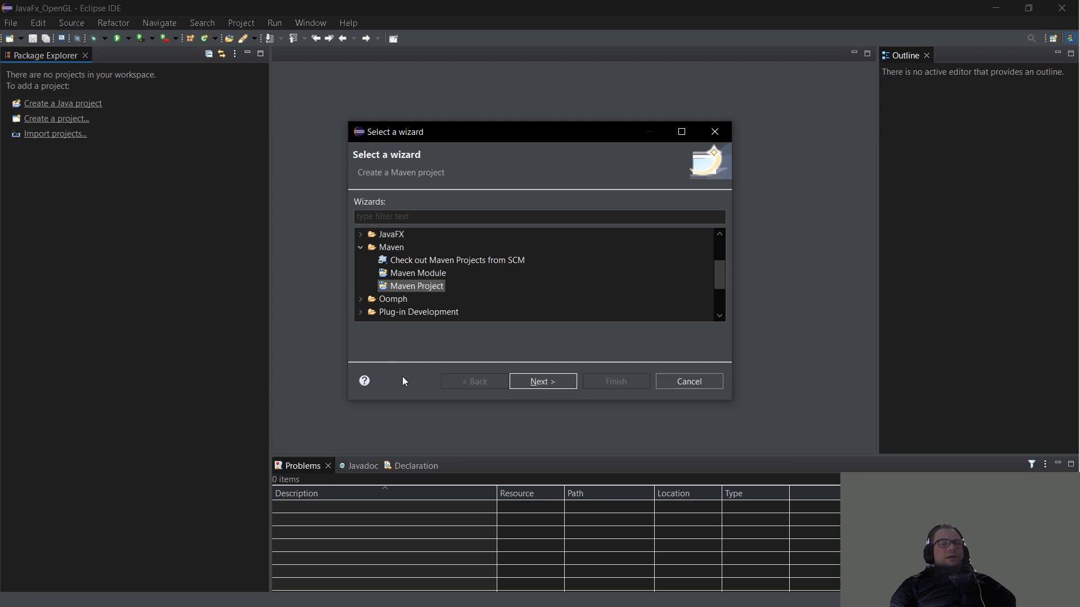
left_click(543, 381)
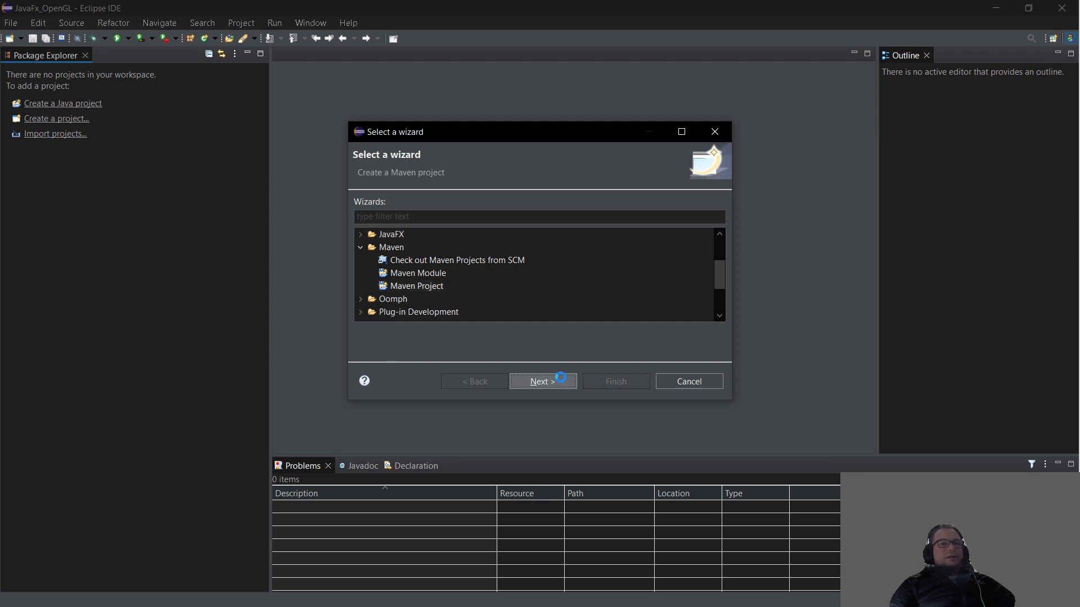
left_click(542, 381)
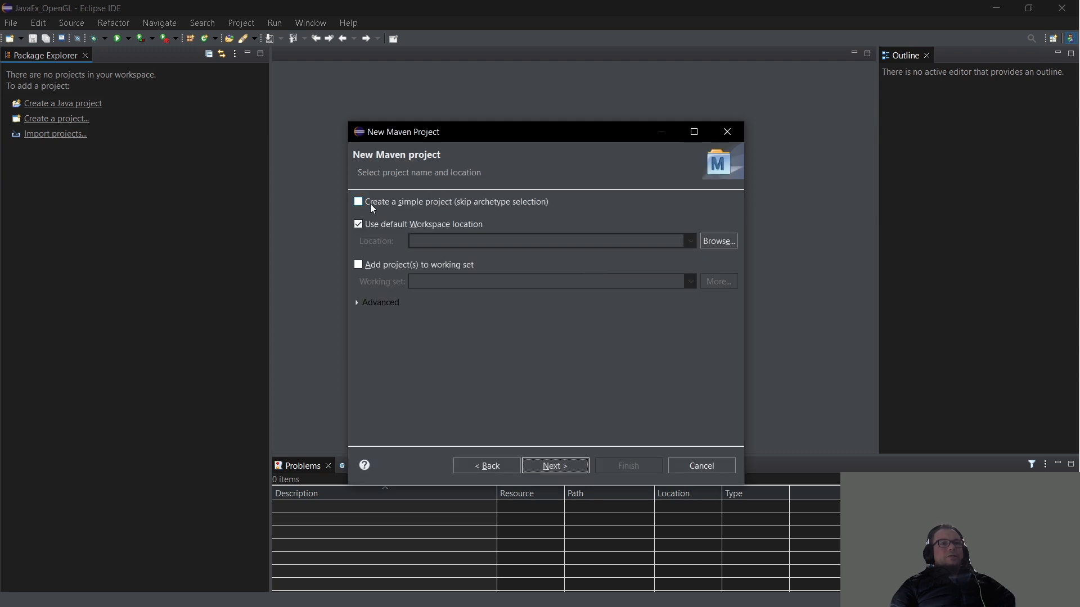
mouse_move(396, 198)
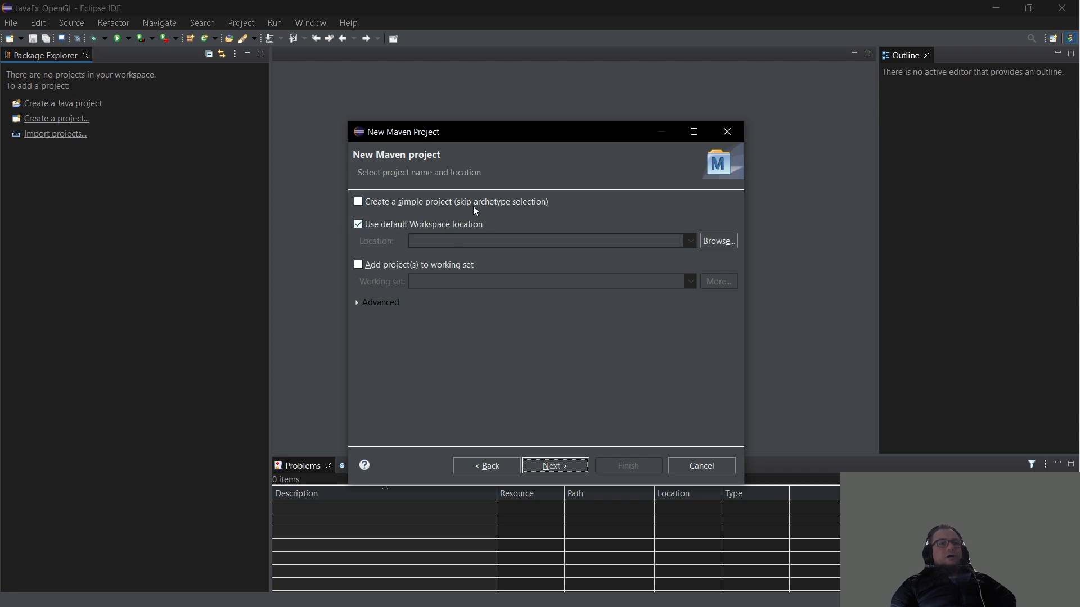
mouse_move(580, 330)
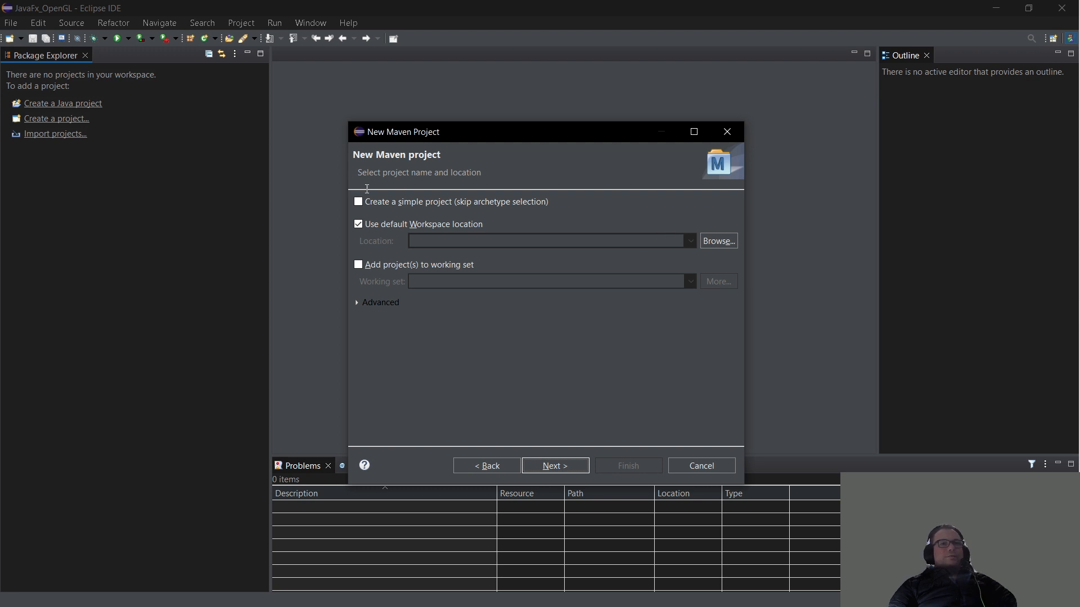
Filter archetypes by 'fx' and continue with org.openjfx javafx-archetype-simple
left_click(554, 466)
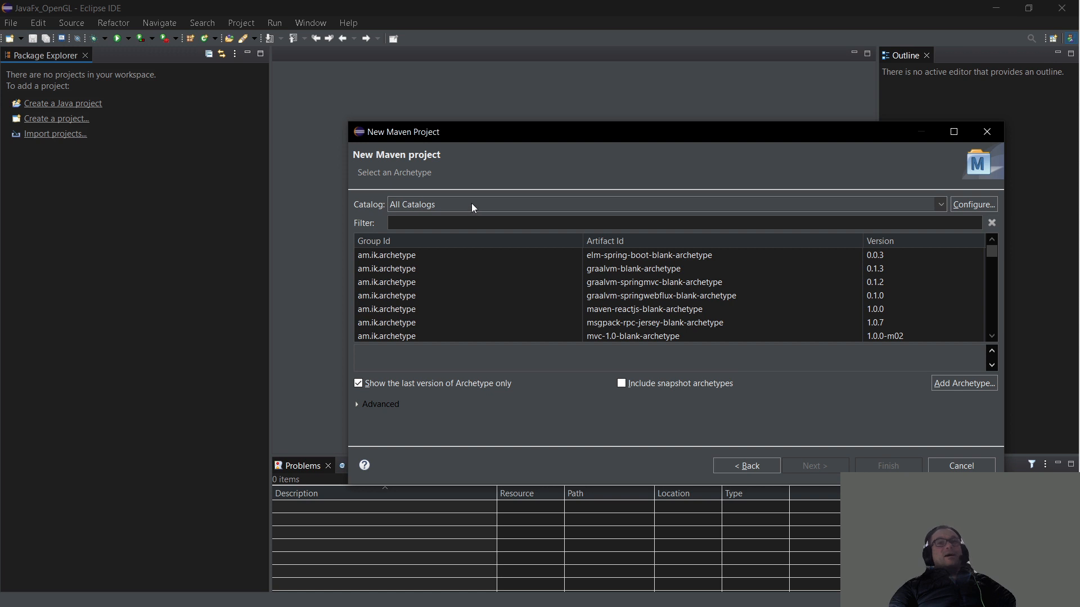
mouse_move(378, 211)
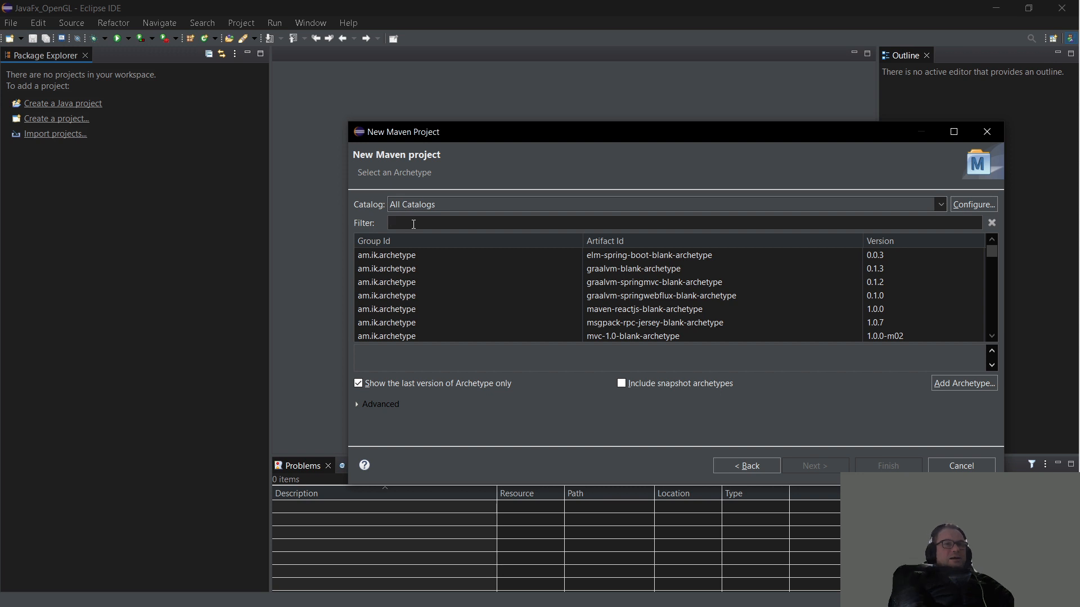
type("fx")
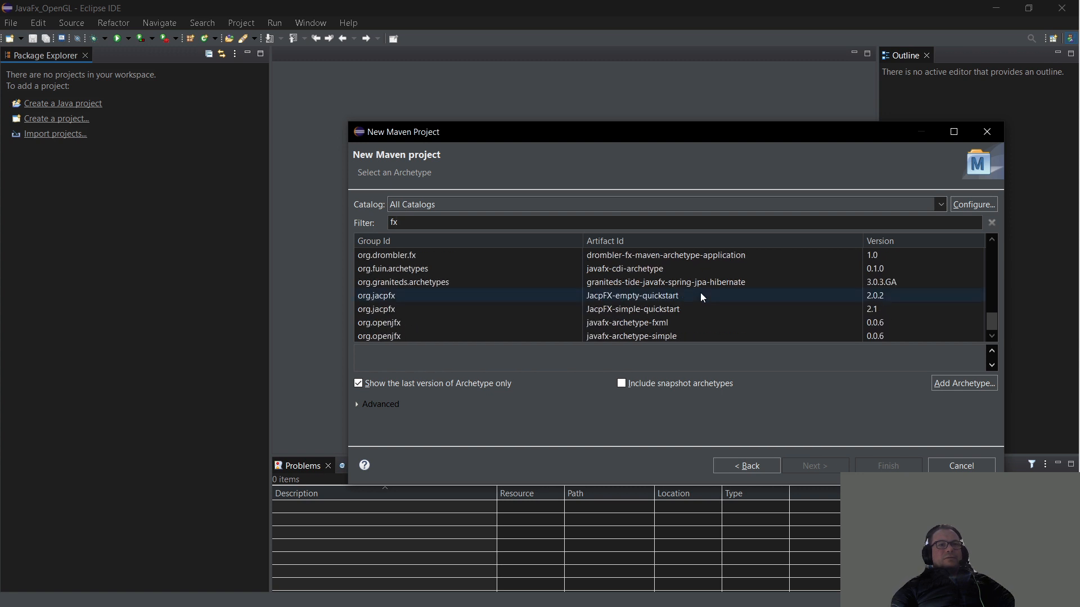
left_click(631, 336)
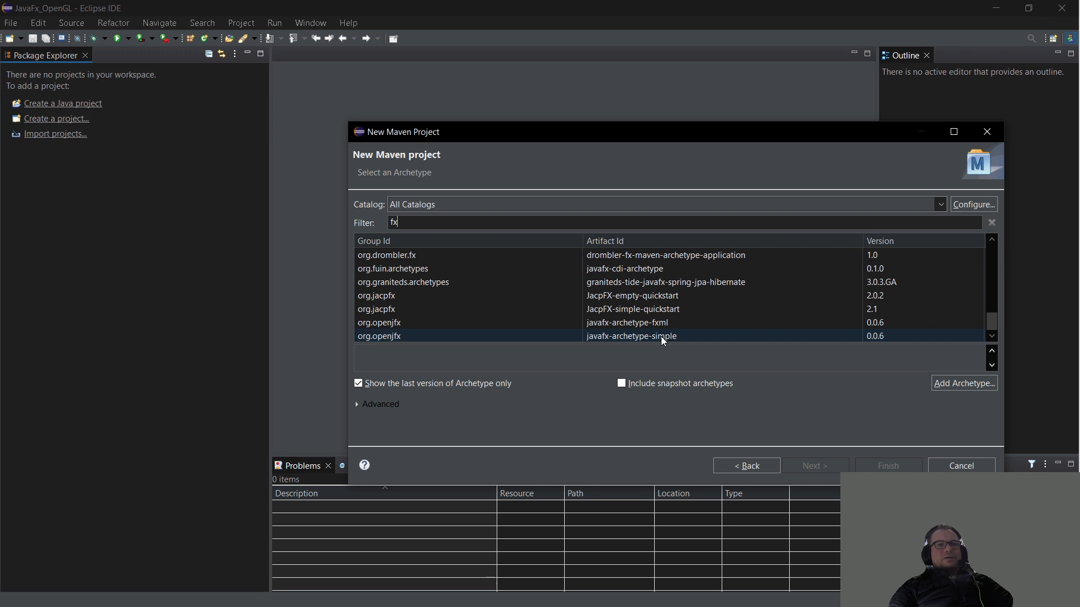
left_click(630, 335)
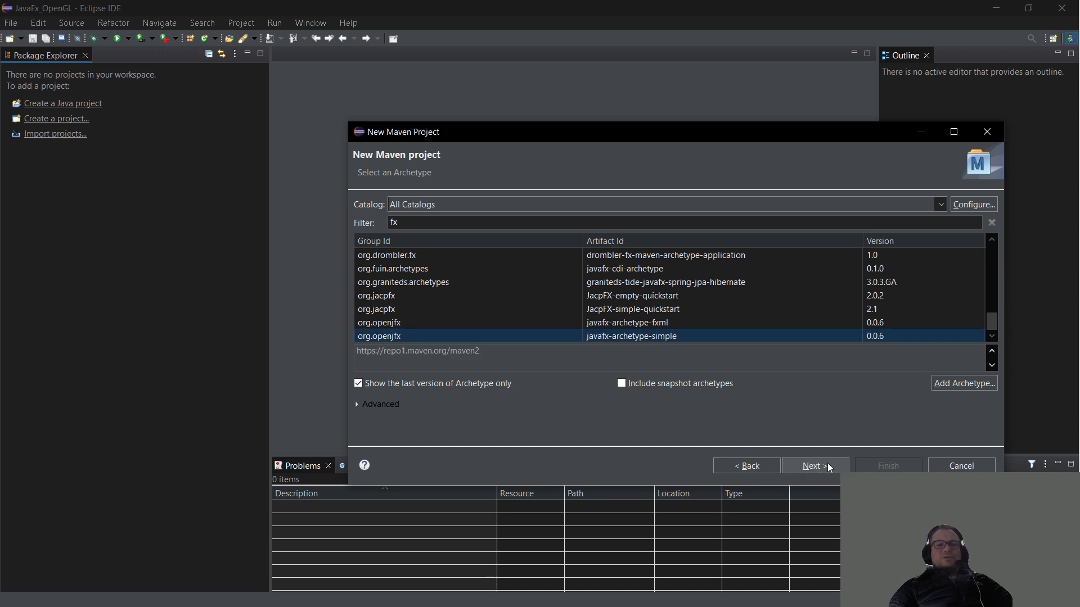
left_click(814, 466)
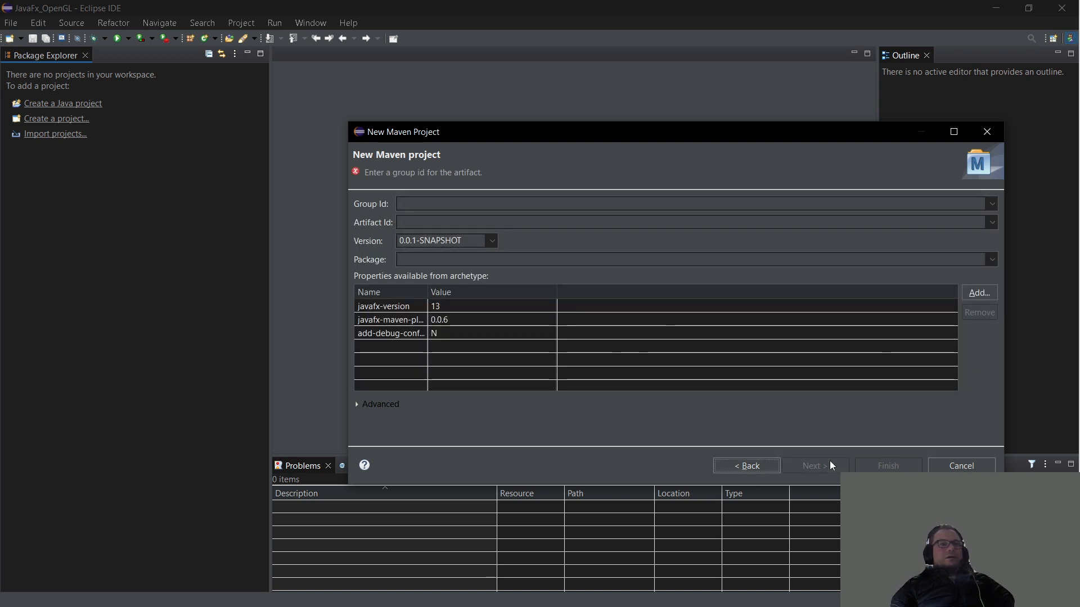
Enter Group Id LWGLFX and Artifact Id rey.org, then finish creating the project
left_click(688, 203)
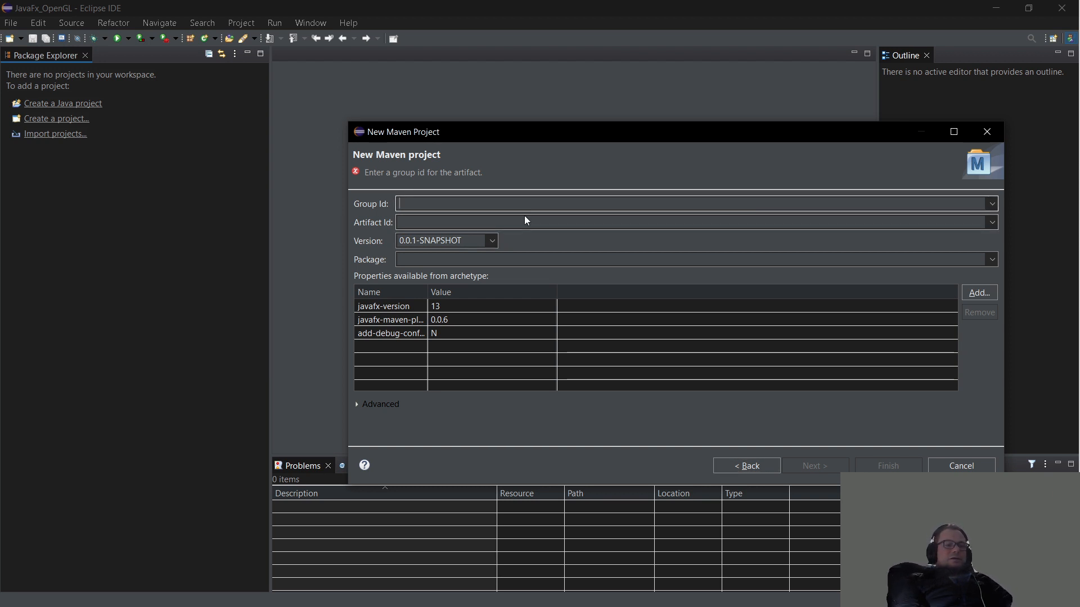
type("LWGLFX")
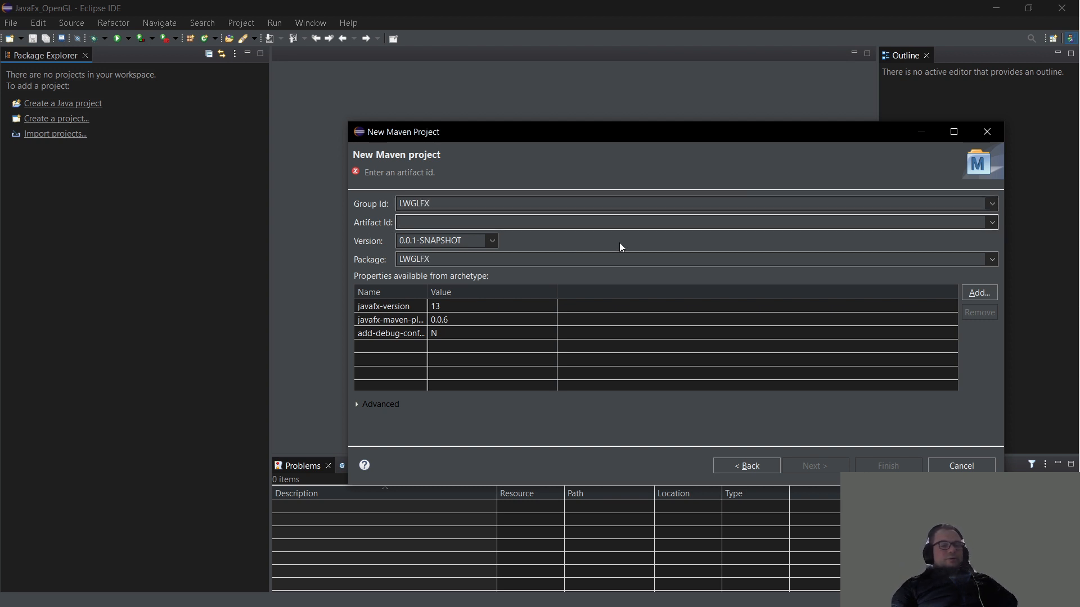
type("rey")
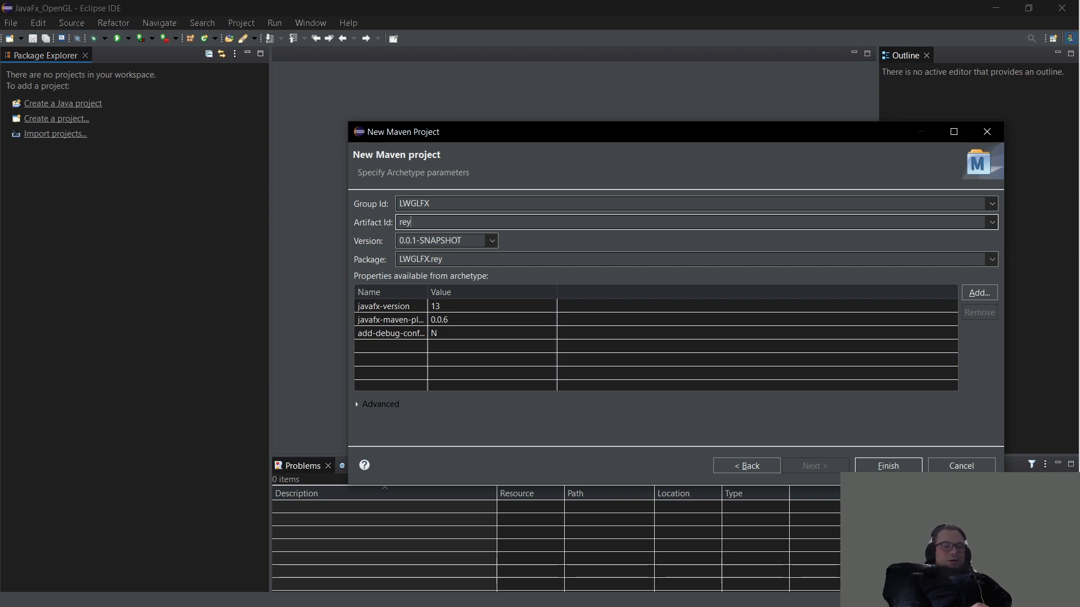
type("org")
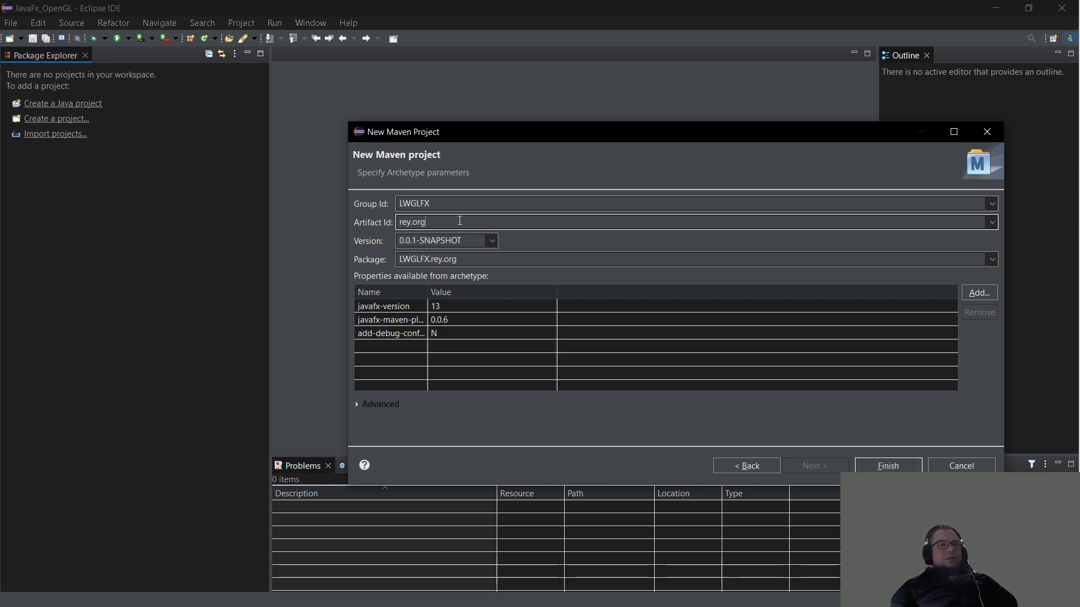
double_click(411, 221)
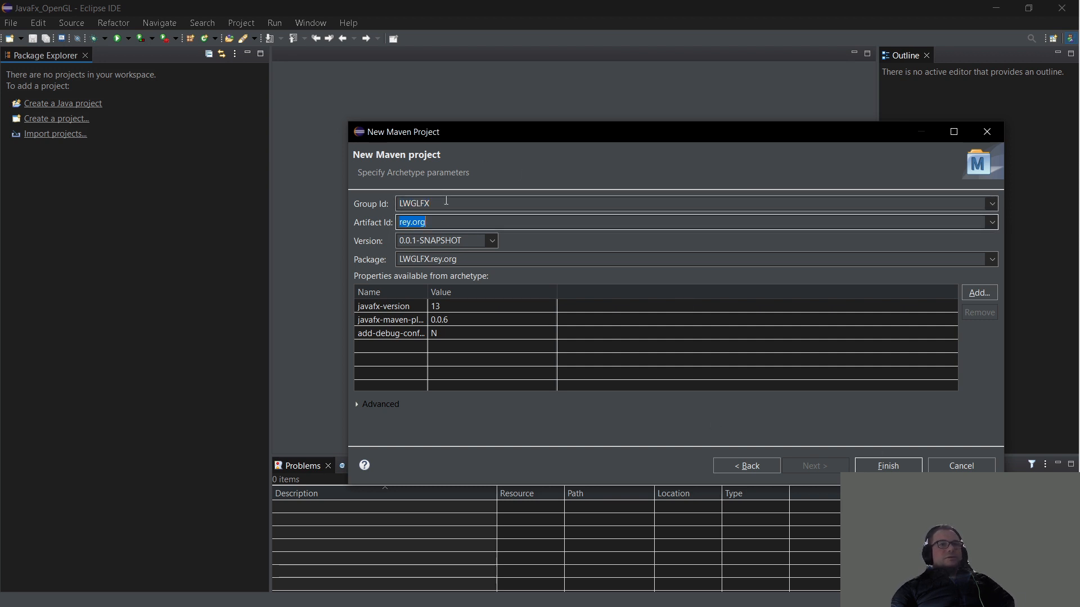
mouse_move(379, 222)
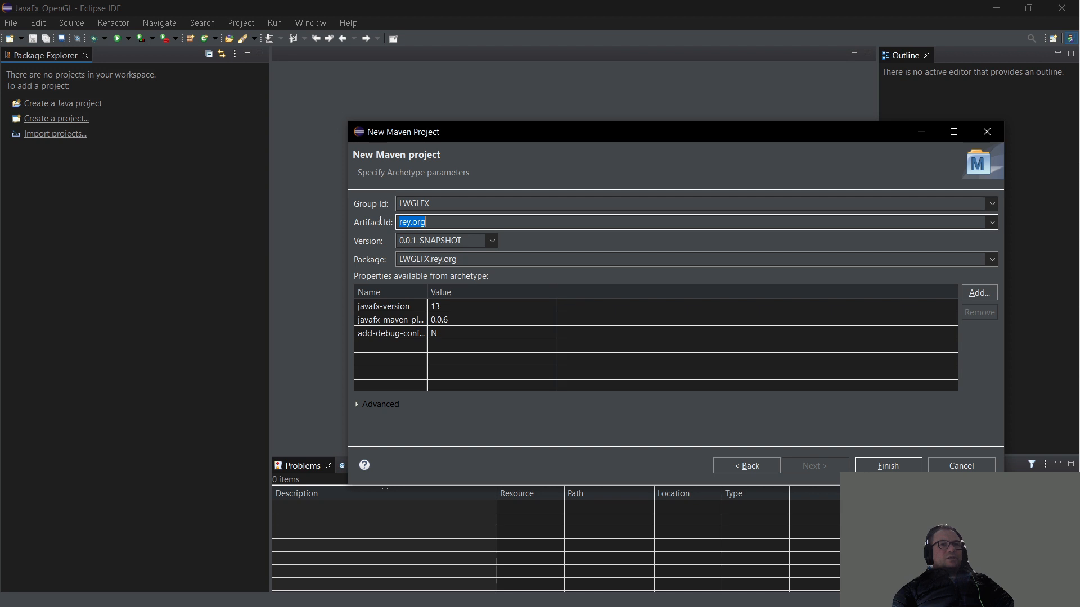
mouse_move(294, 245)
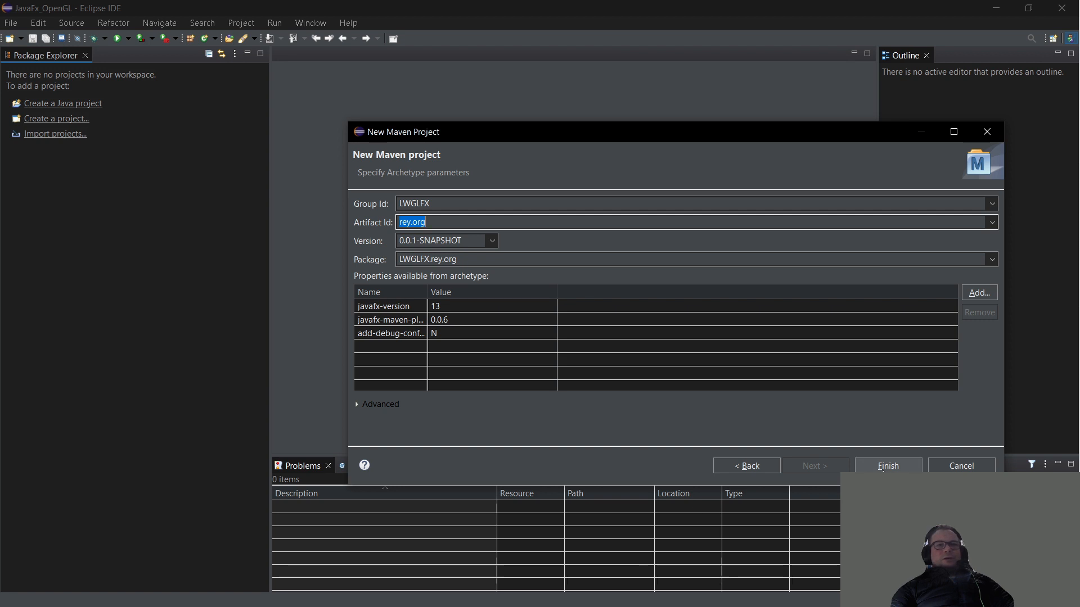
left_click(888, 465)
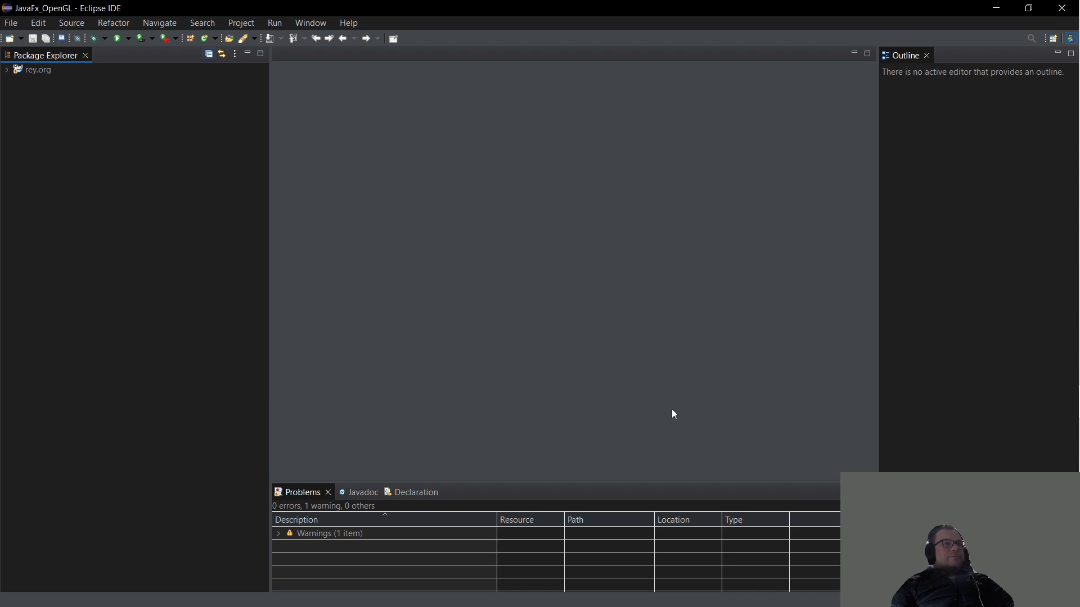
Expand rey.org > src/main/java > LWGLFX.rey.org and select App.java
left_click(6, 70)
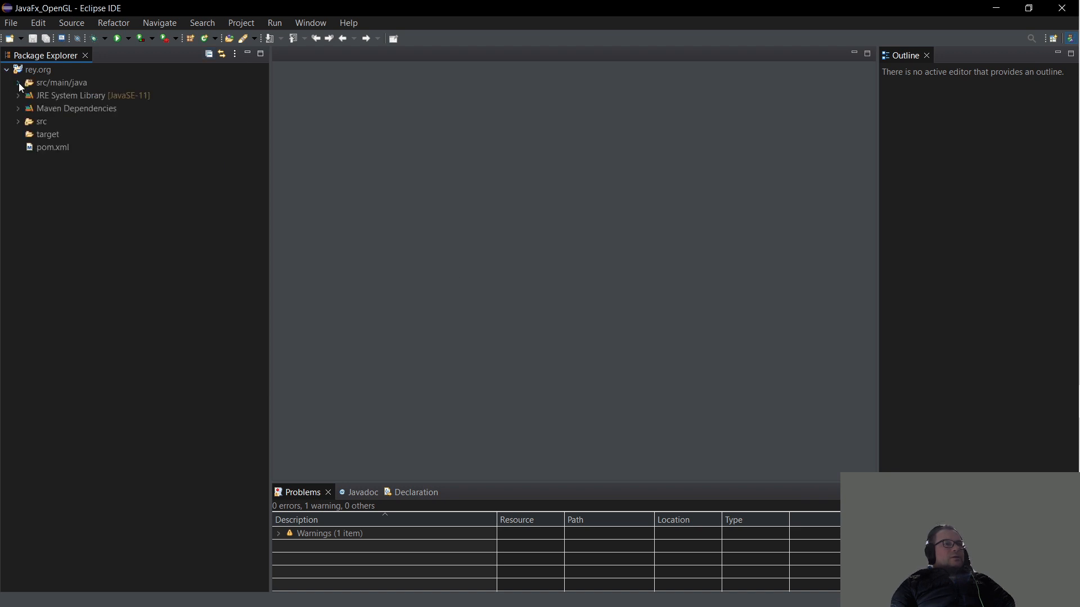
left_click(20, 82)
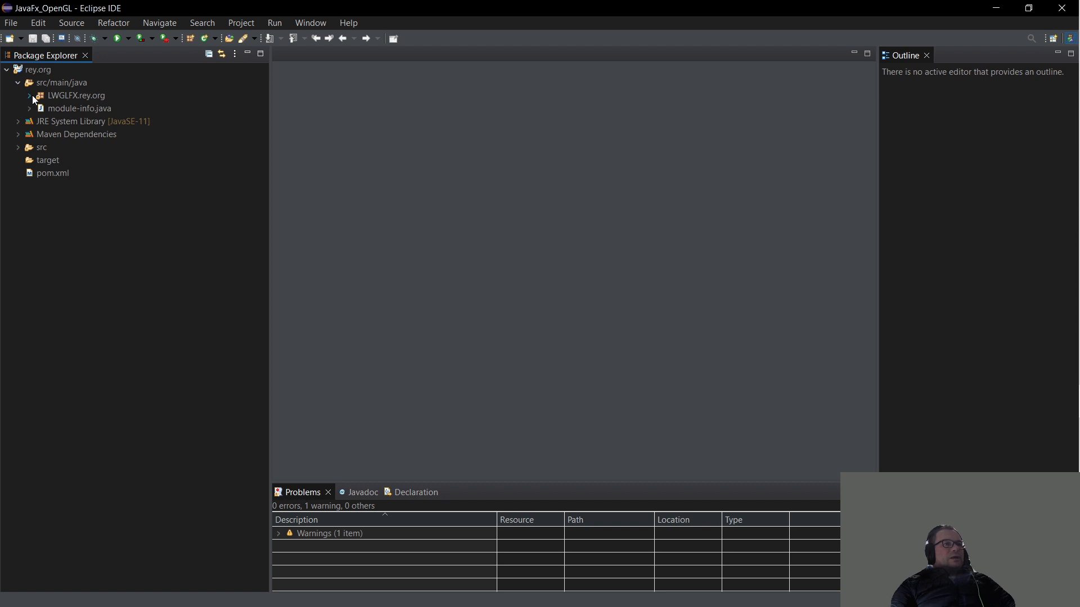
left_click(29, 95)
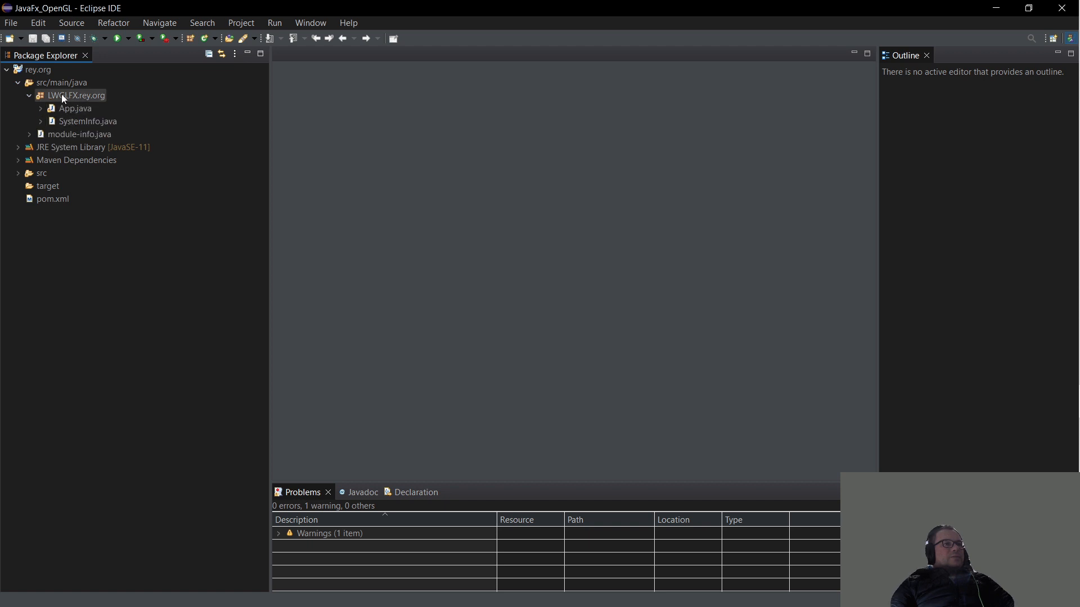
left_click(88, 122)
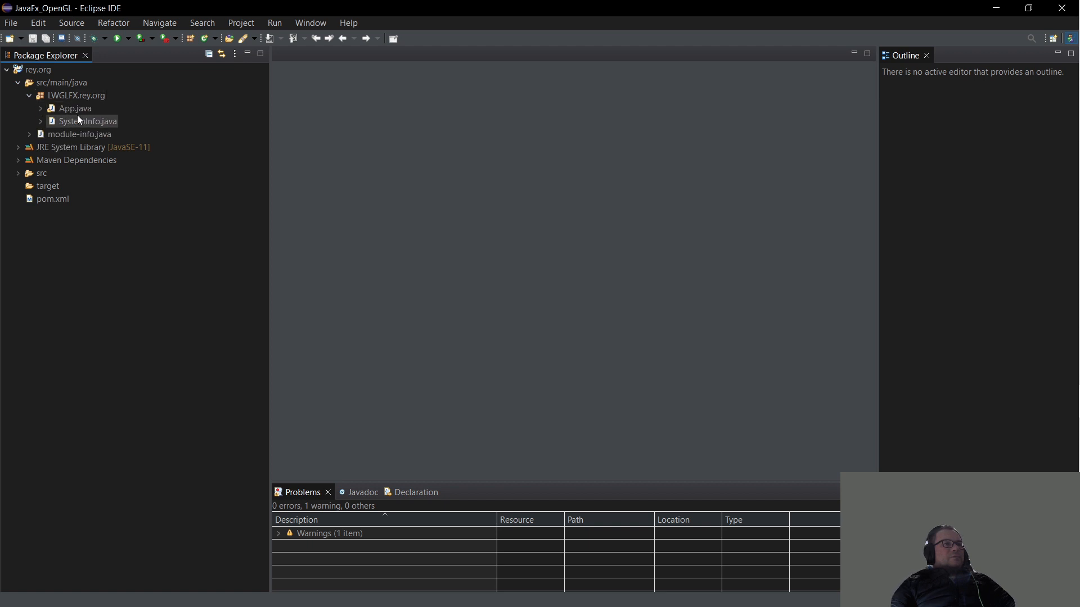
left_click(79, 108)
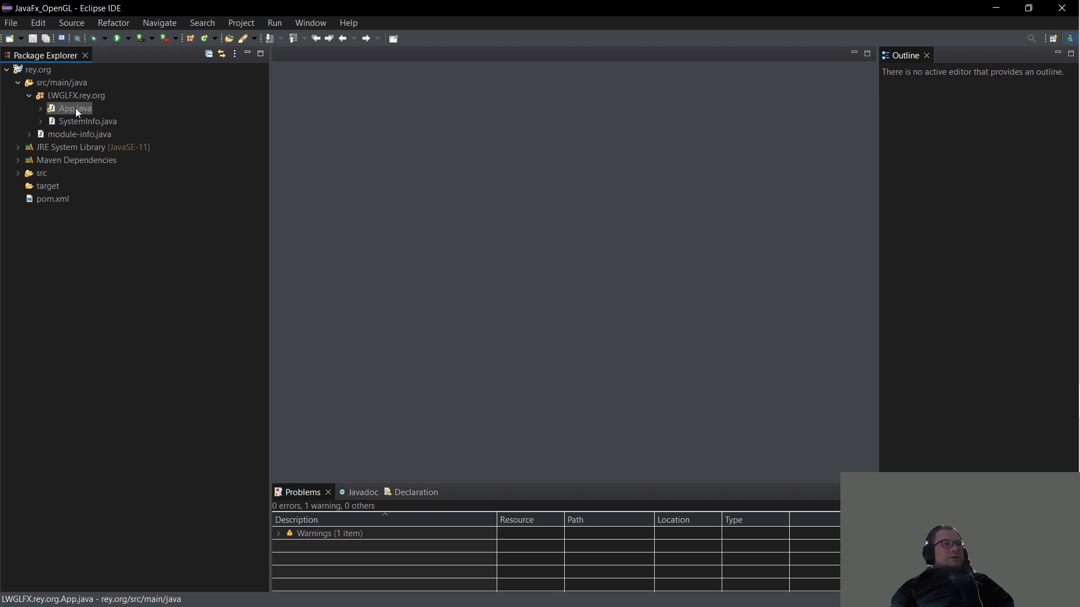
right_click(75, 108)
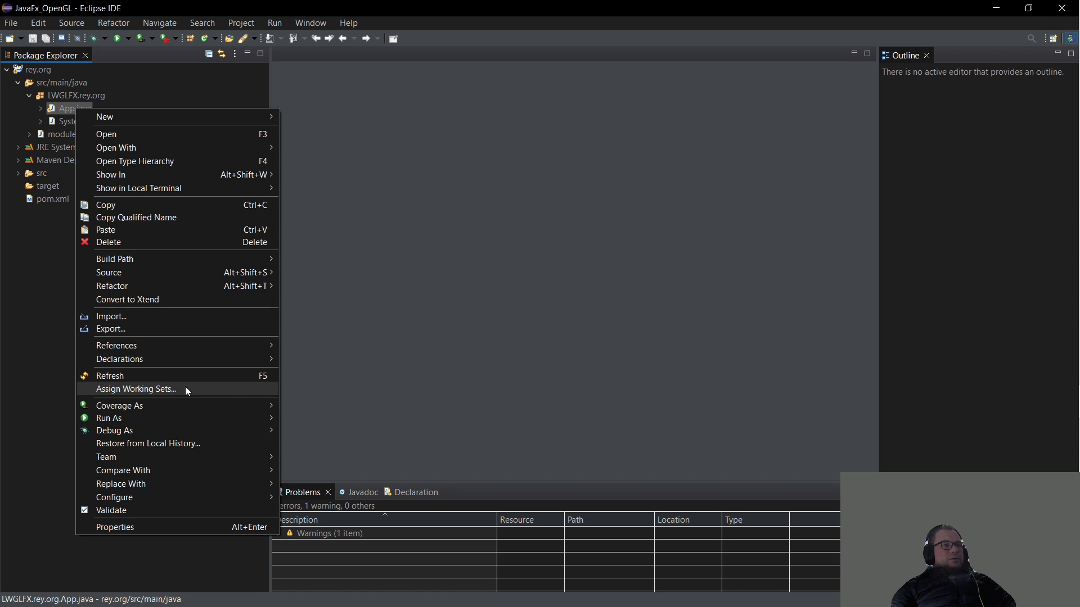
mouse_move(109, 418)
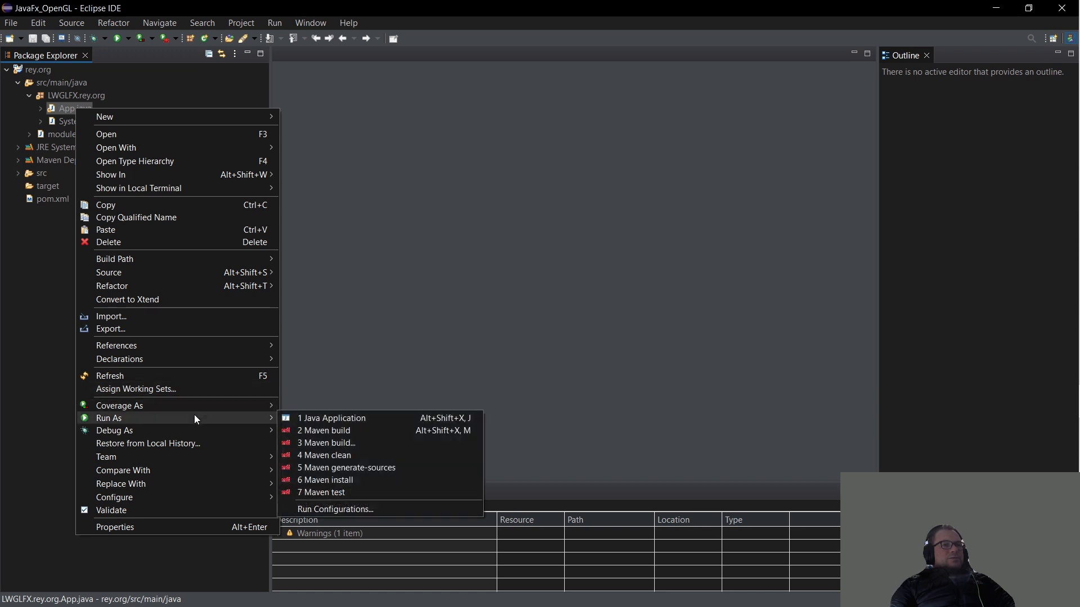
mouse_move(357, 447)
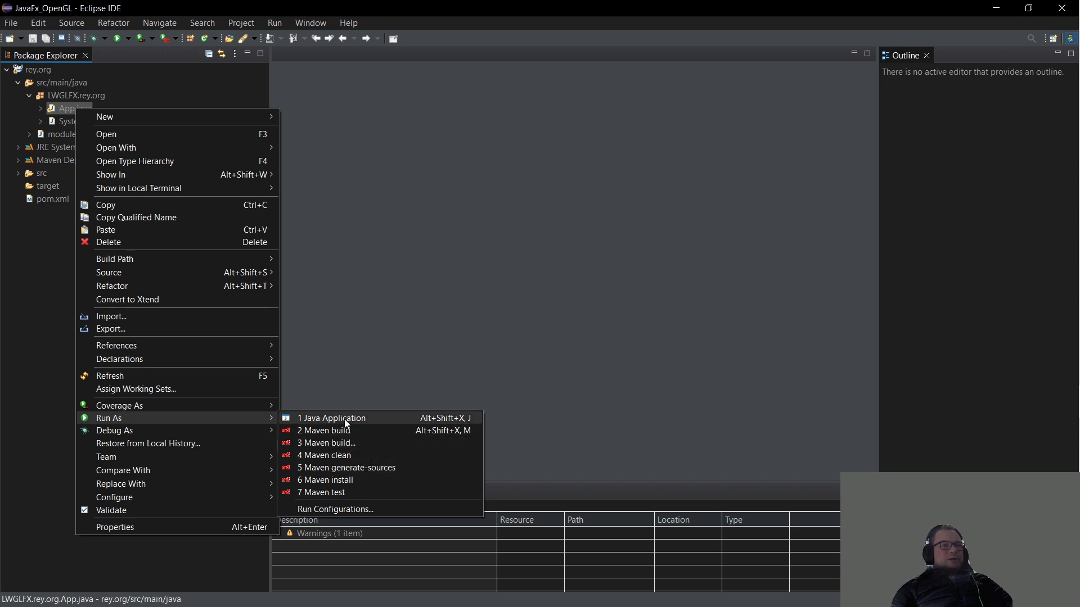
left_click(332, 417)
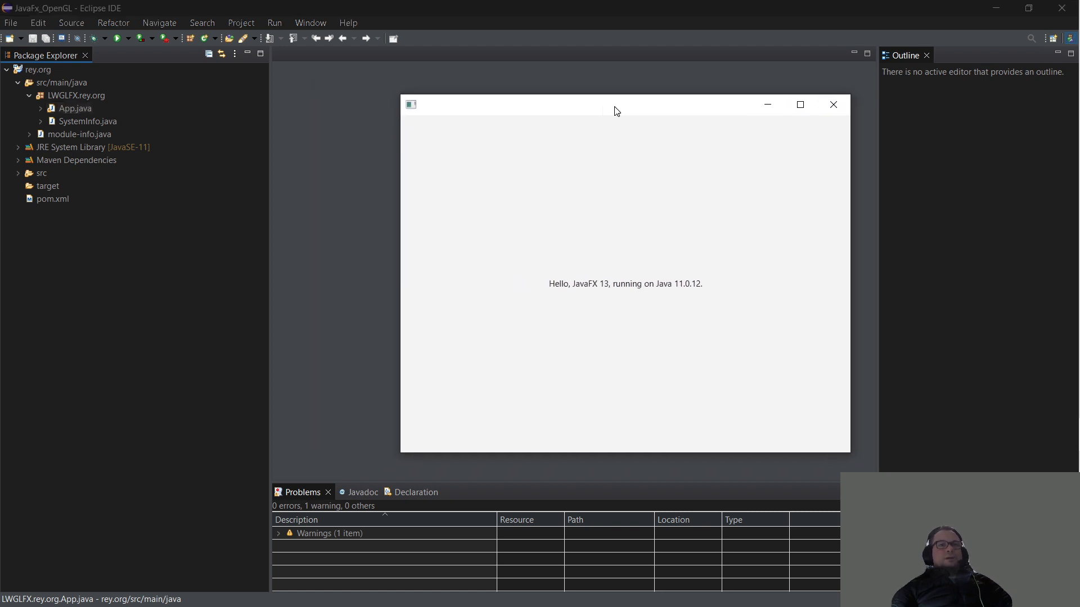
left_click_drag(616, 112, 544, 98)
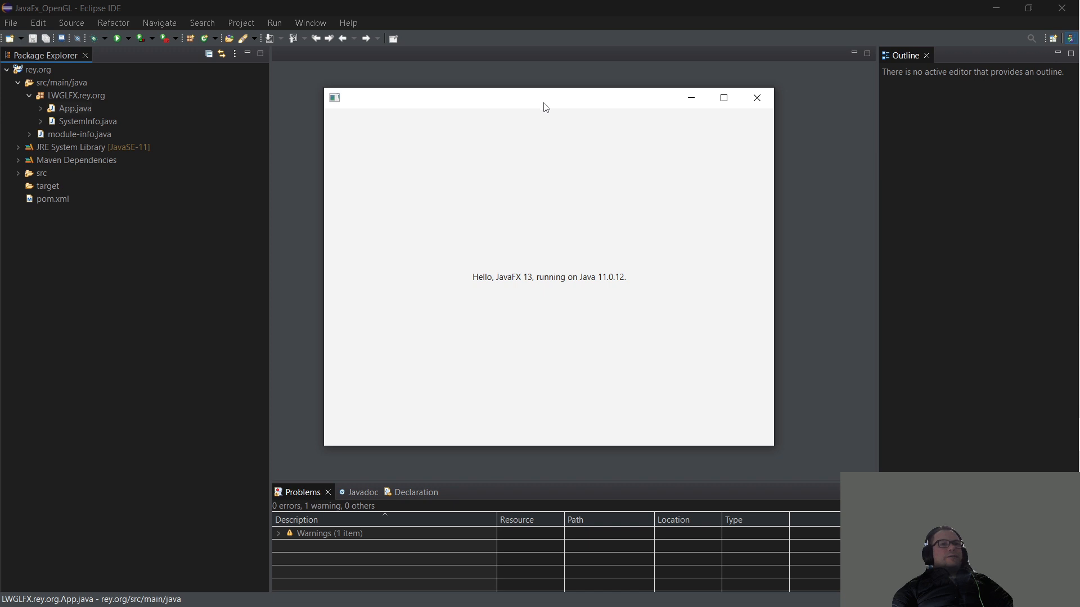
mouse_move(501, 293)
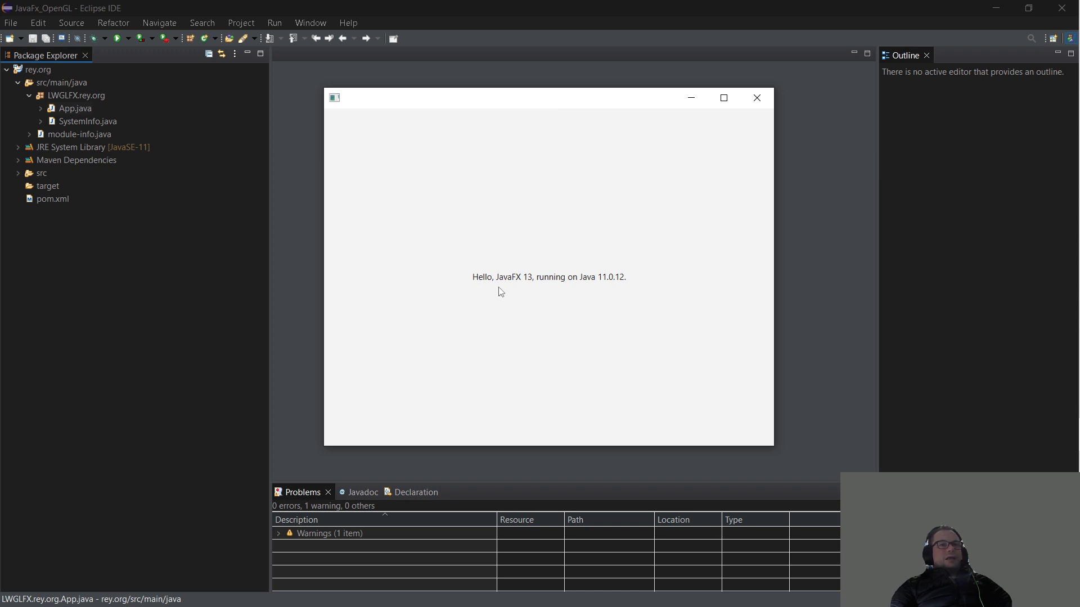
mouse_move(571, 289)
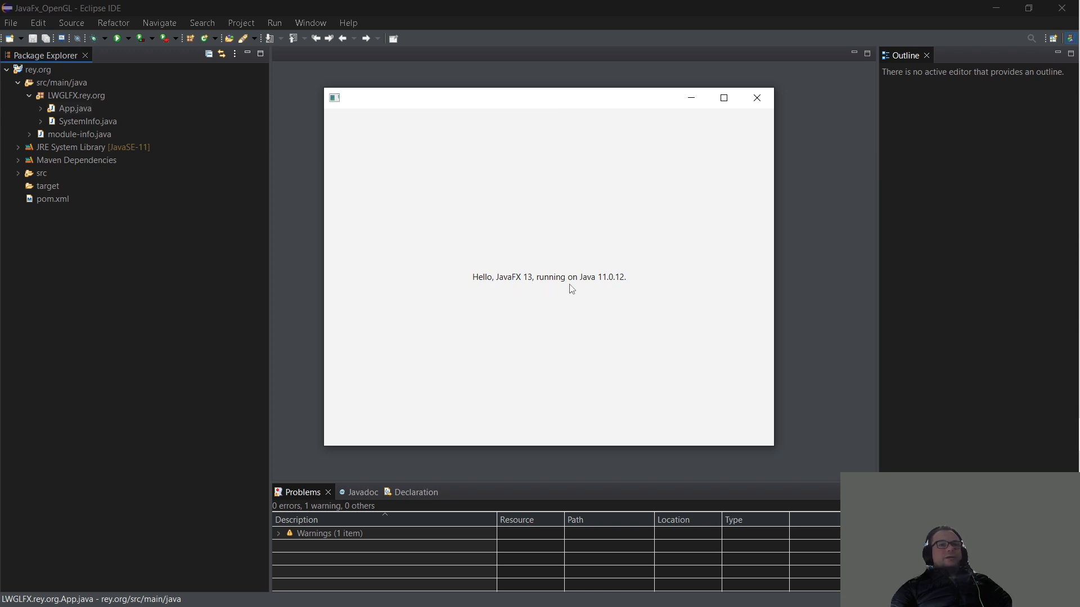
mouse_move(610, 112)
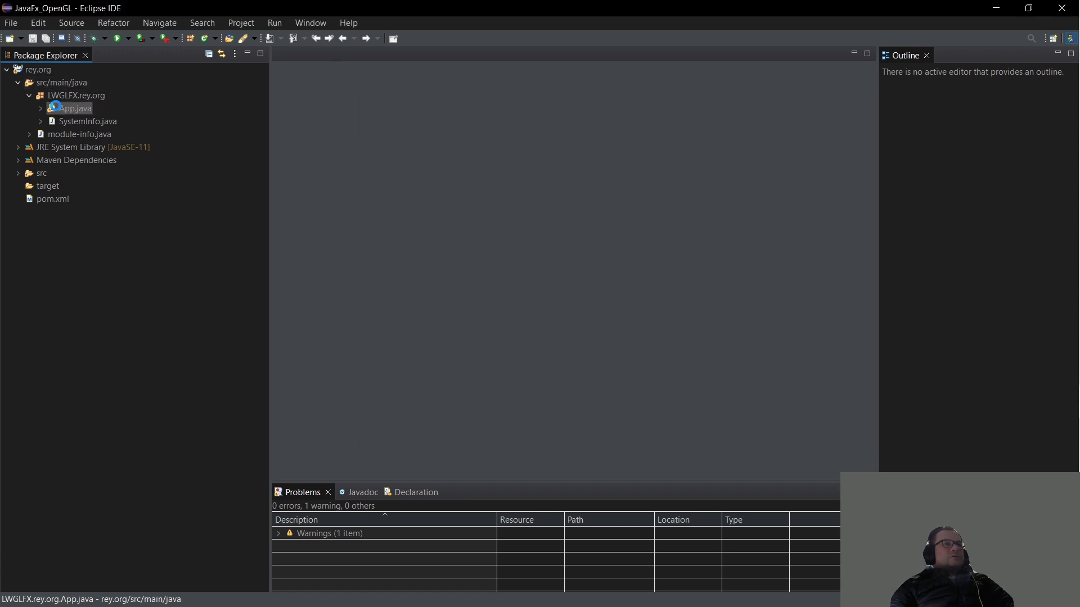
Bring App.java into the editor and place the cursor below stage.setScene
double_click(76, 108)
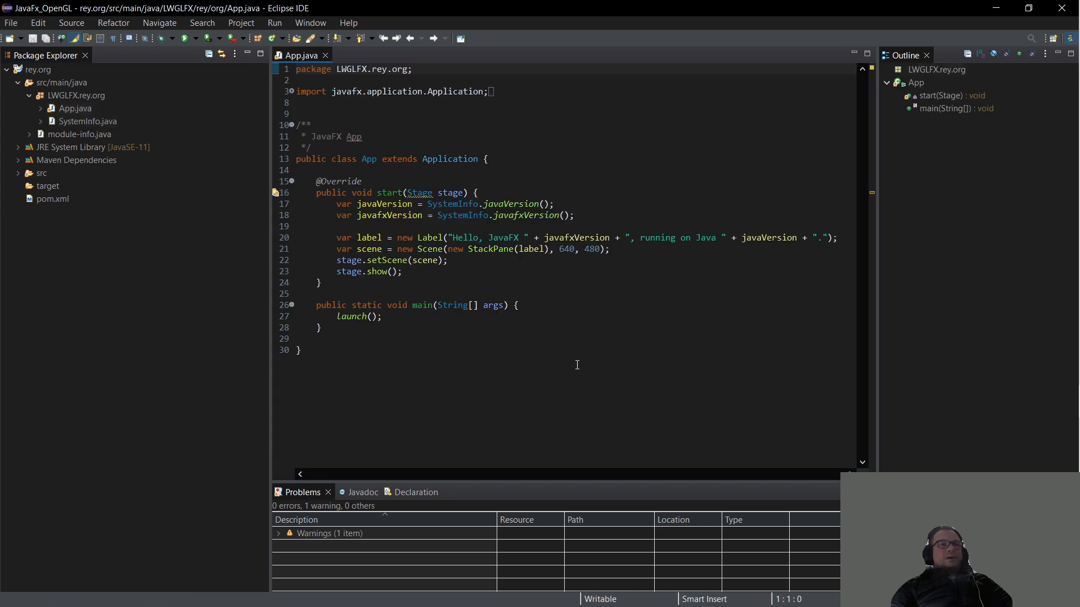
left_click(418, 192)
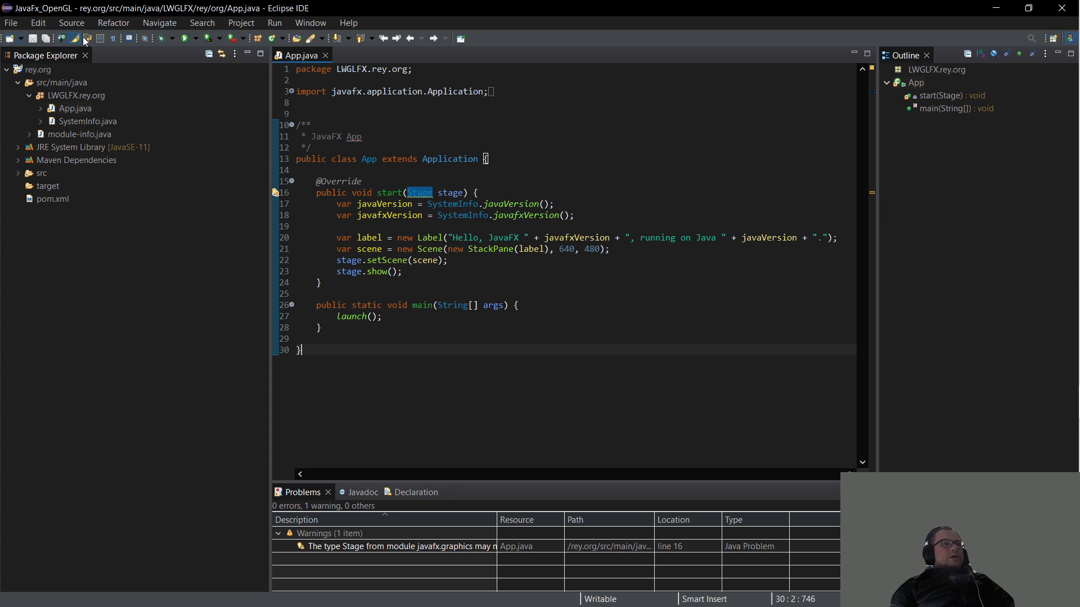
mouse_move(610, 282)
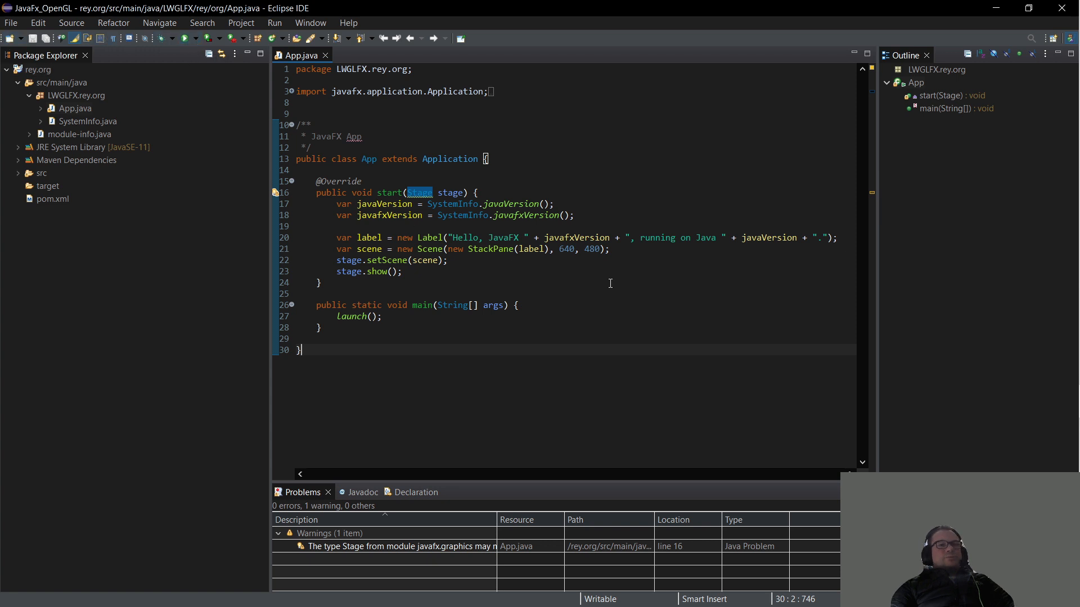
left_click(184, 38)
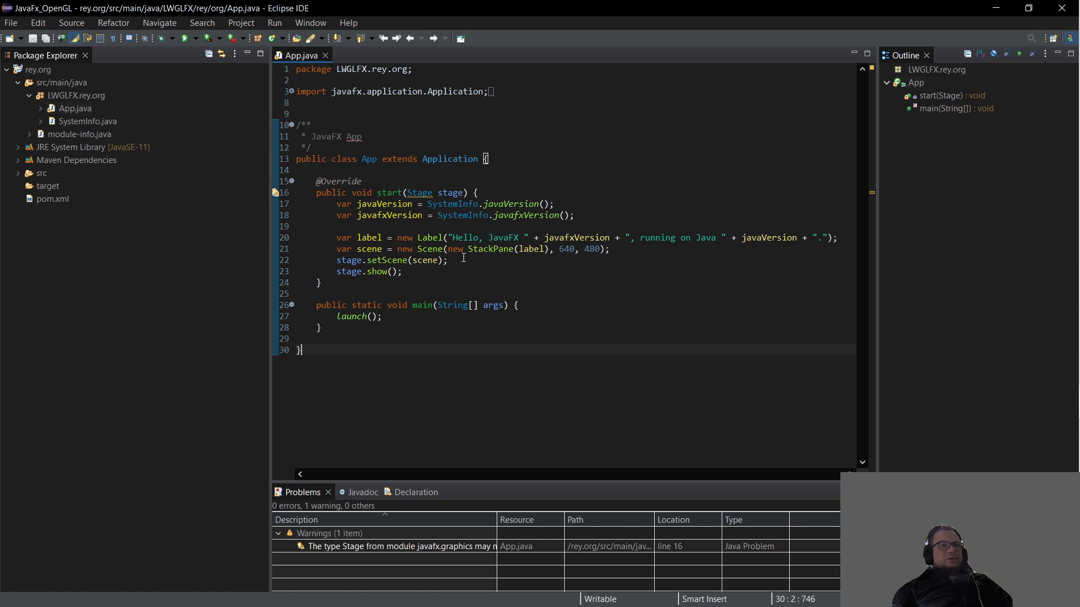
Add stage.setTitle("OpenGL Window"); using content assist
type("stage.setTitle(\"\"f);")
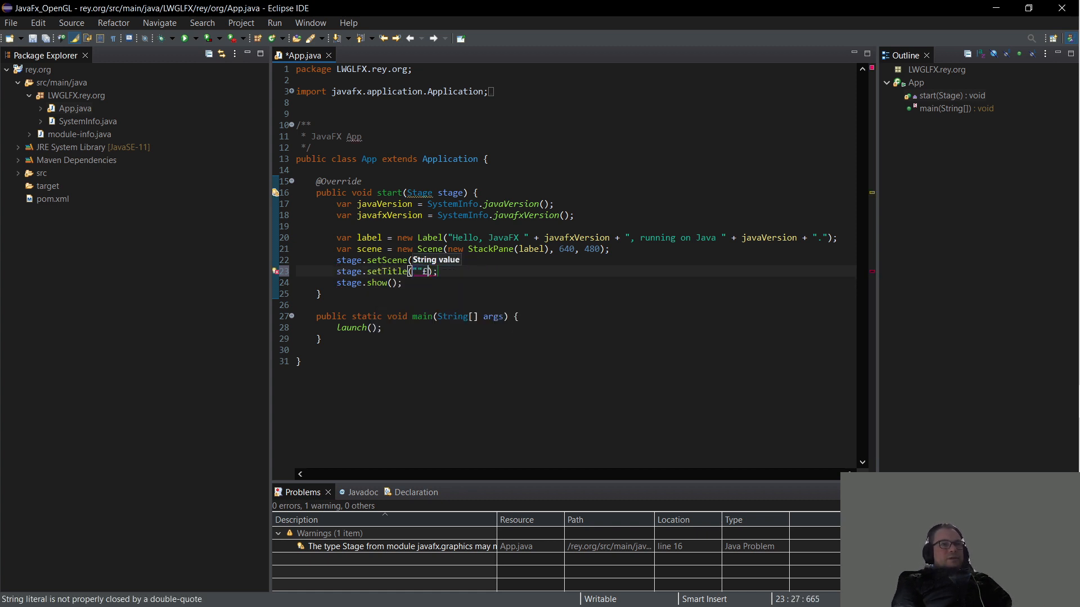
key("Backspace")
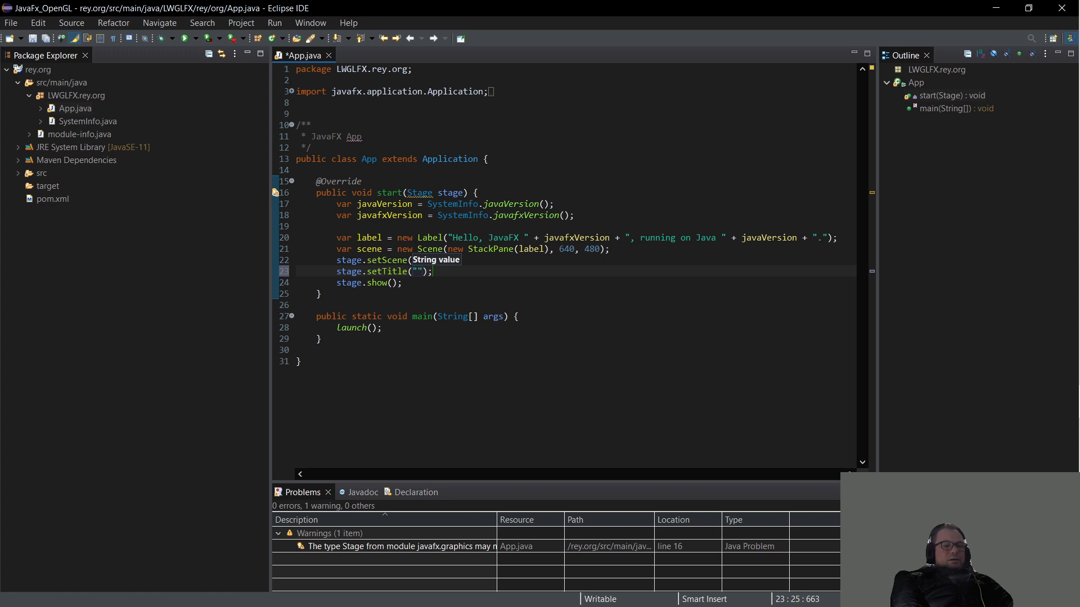
type("Op")
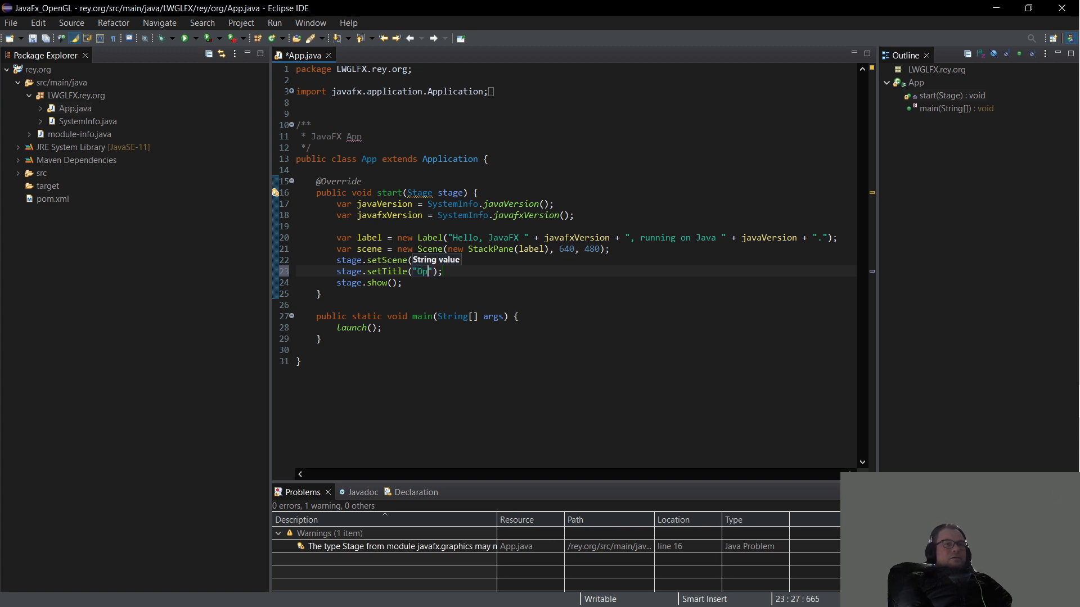
type("enGL")
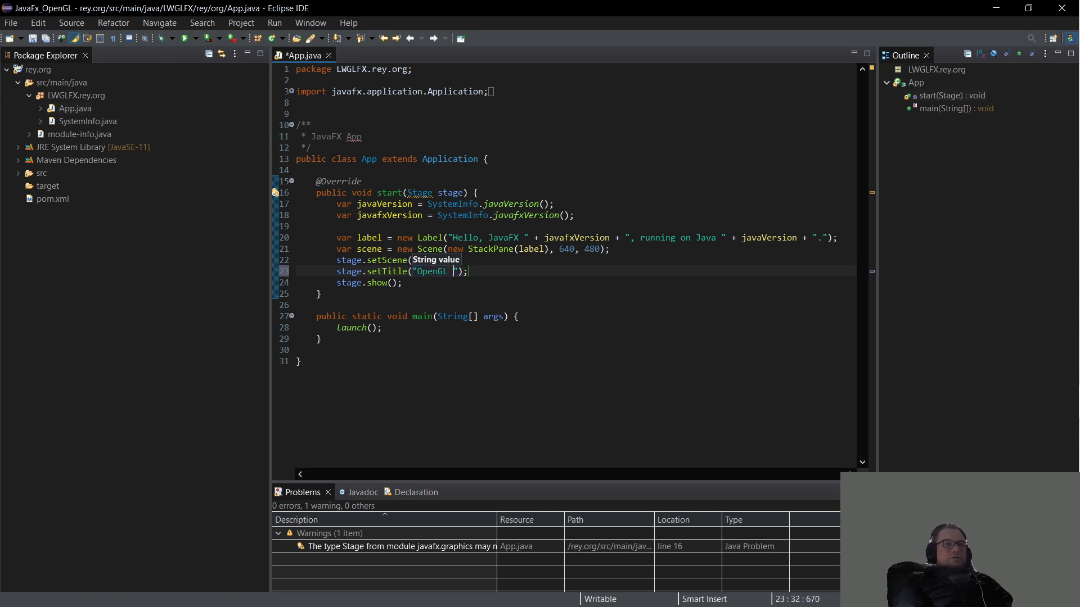
type("Window")
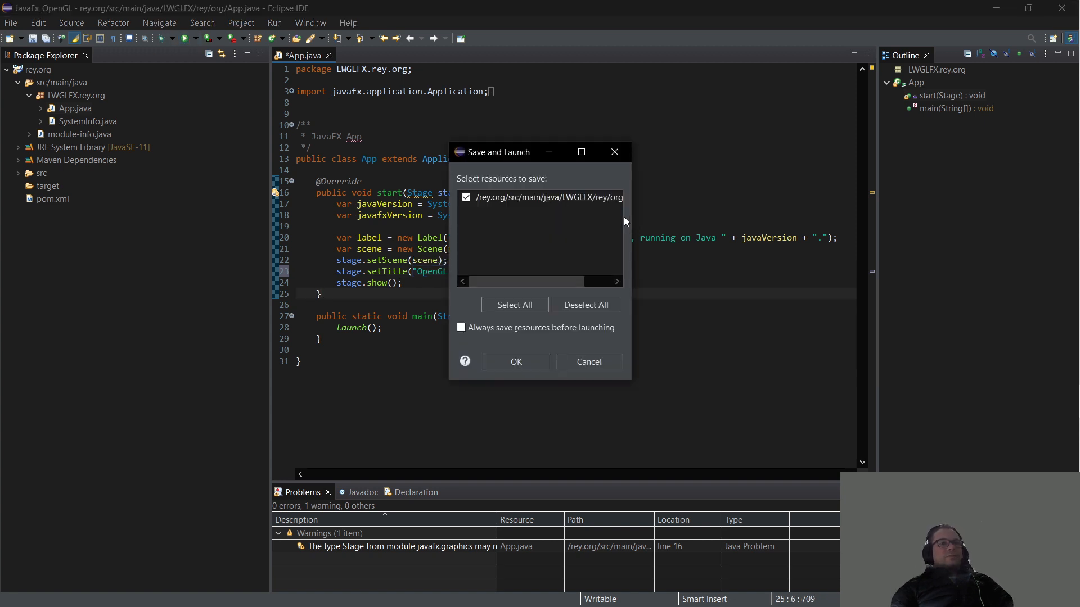
Save and launch App.java, check the OpenGL Window test app, then close it
left_click(541, 197)
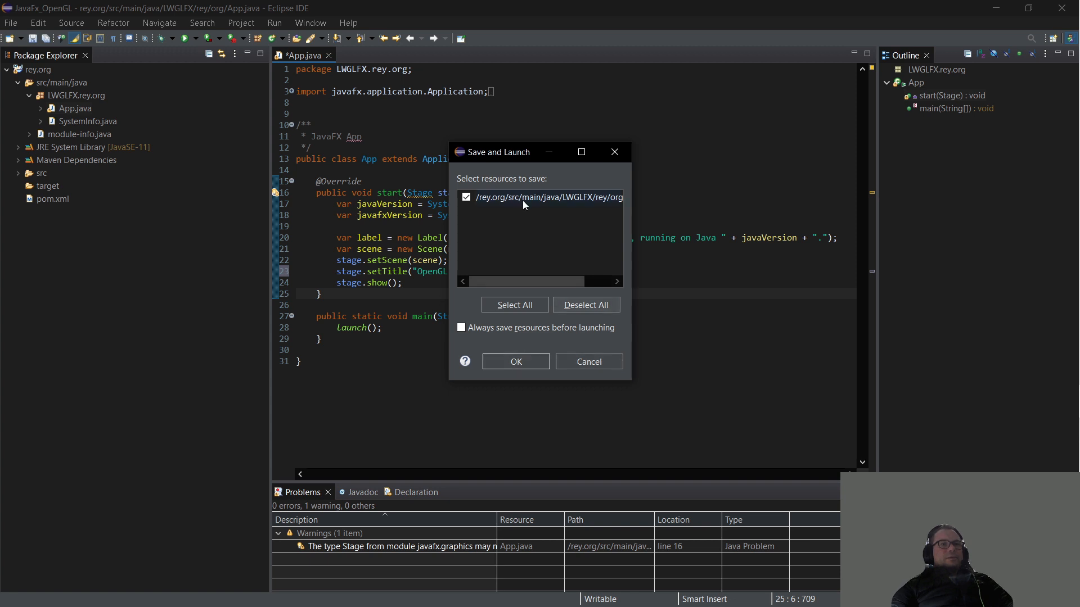
left_click(515, 361)
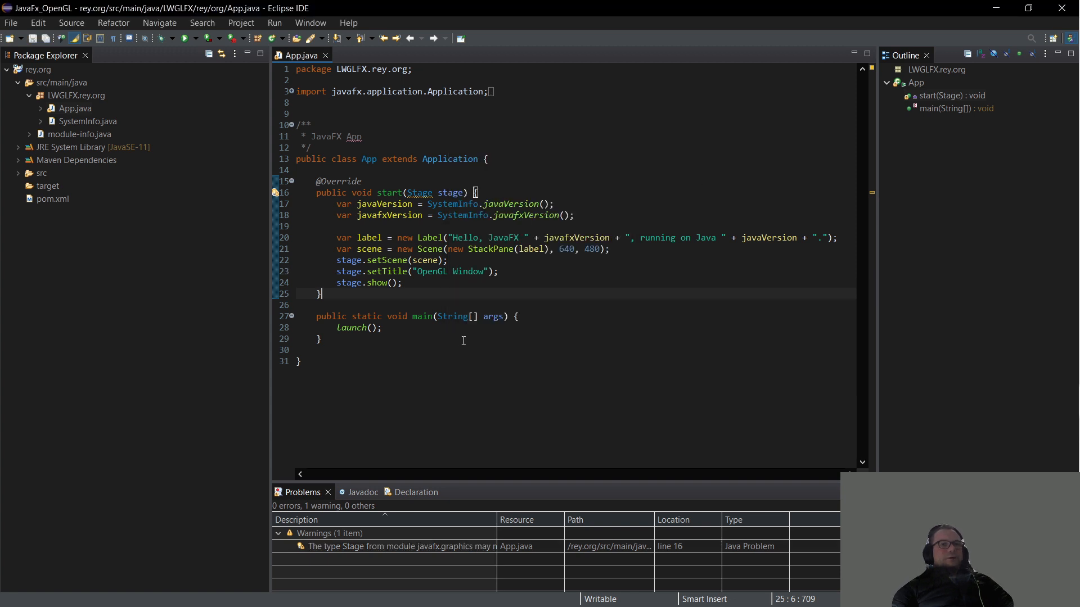
left_click(163, 38)
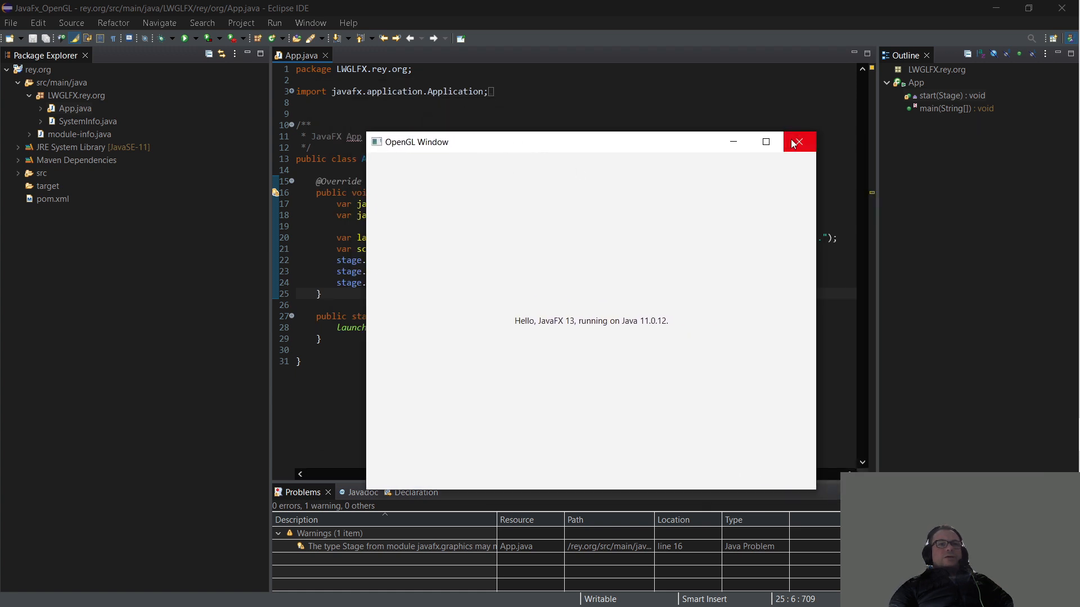
left_click(797, 142)
type("JavaFx")
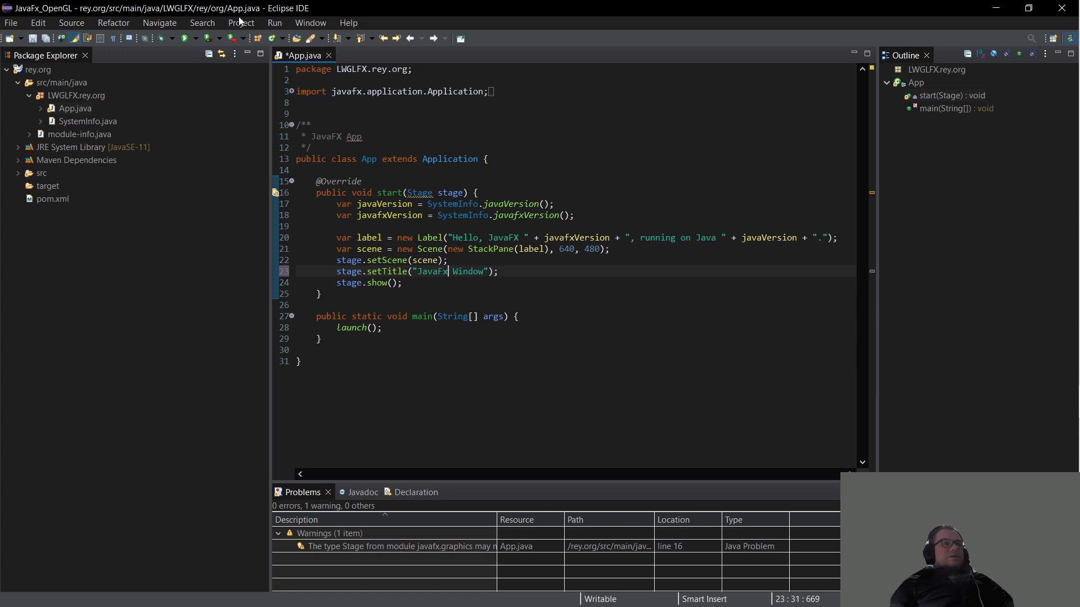
Rerun App.java after changing the title to "JavaFx Window" to confirm it
left_click(188, 38)
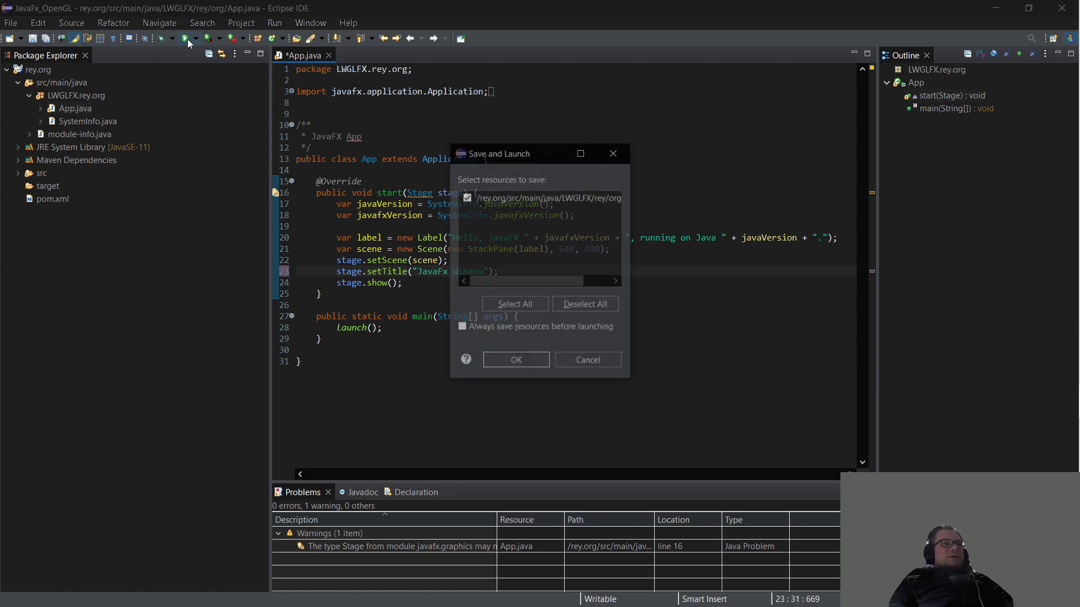
left_click(515, 360)
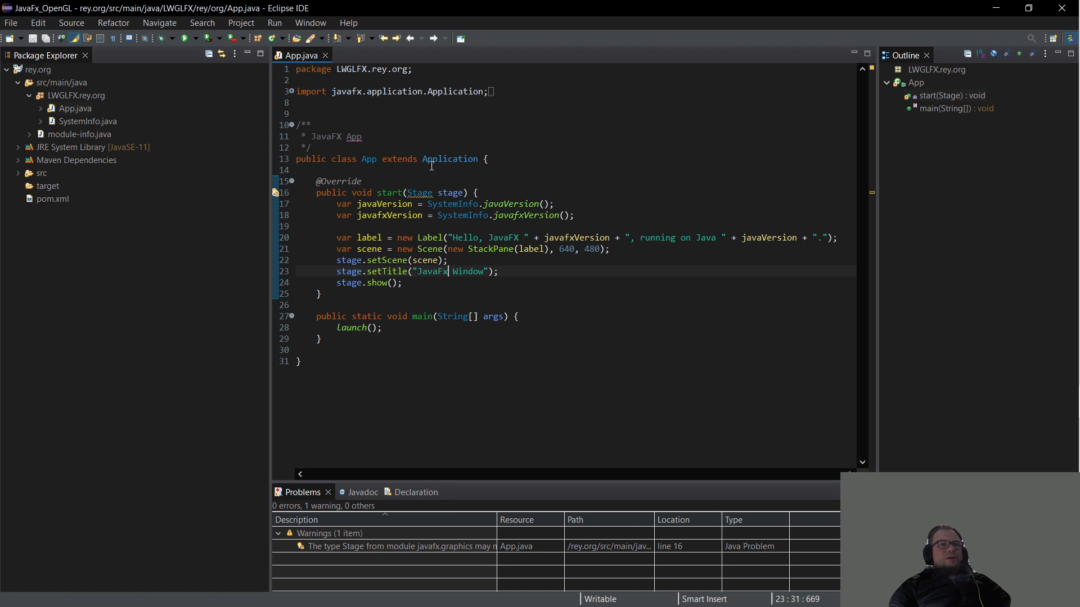
left_click(185, 39)
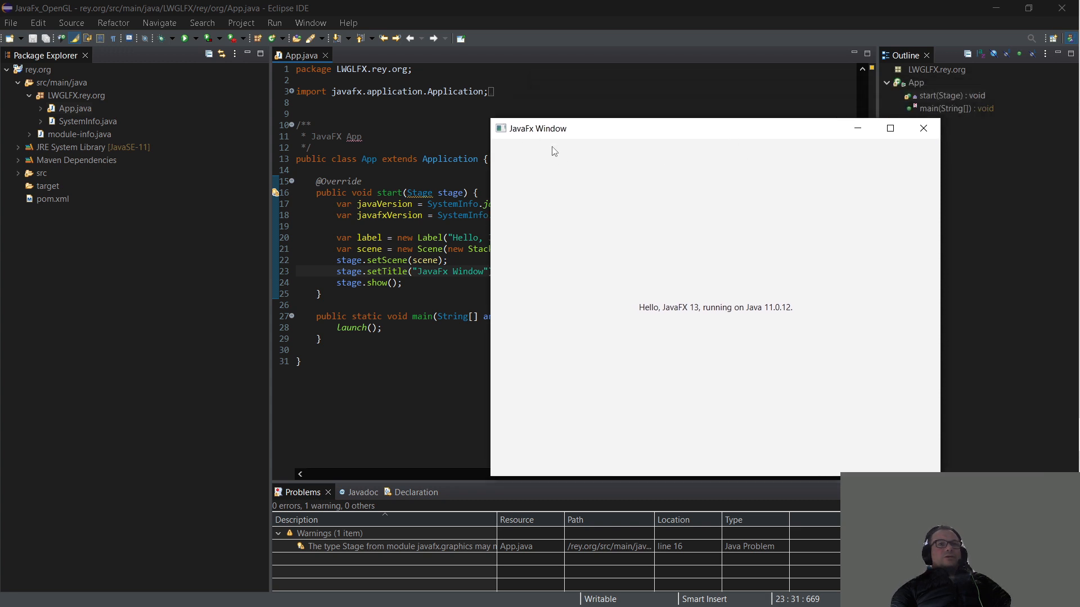
mouse_move(817, 312)
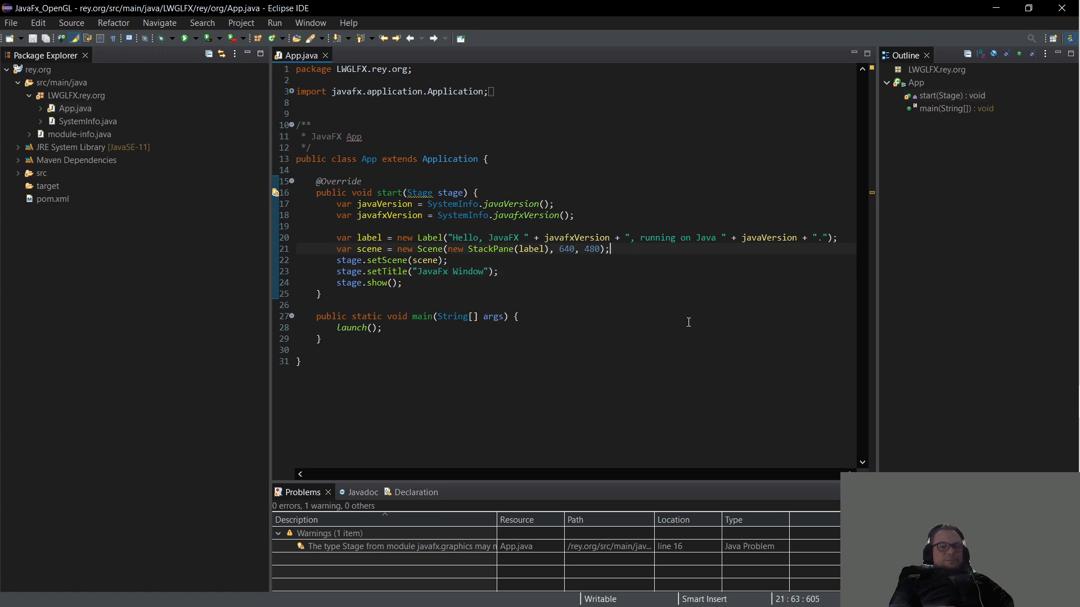
Declare var button = new Button("Start"); and import javafx.scene.control.Button via Quick Fix
type("var bu")
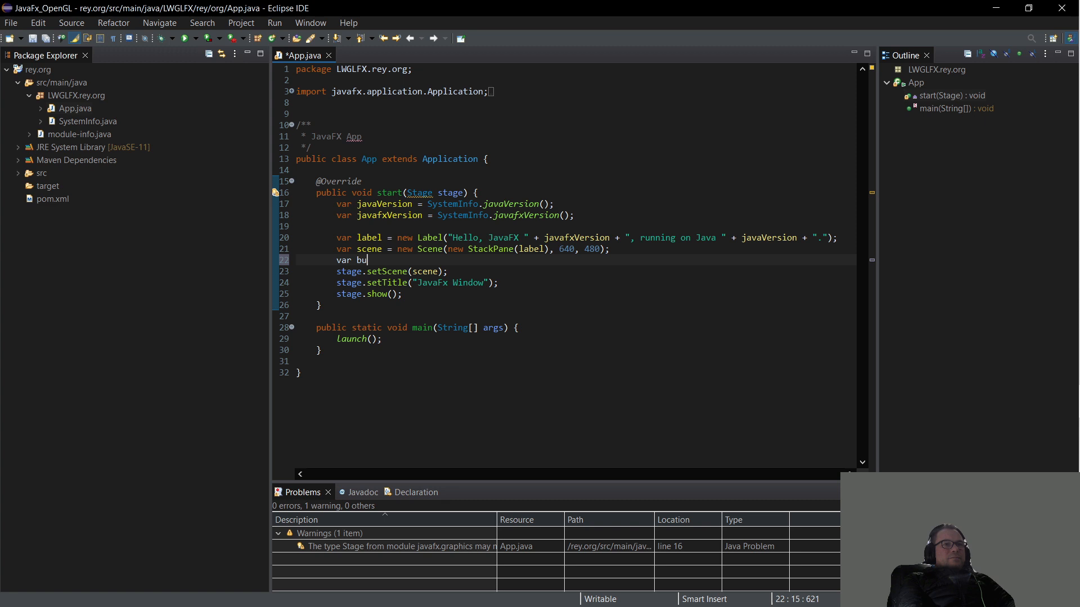
type("tton = new button(\"")
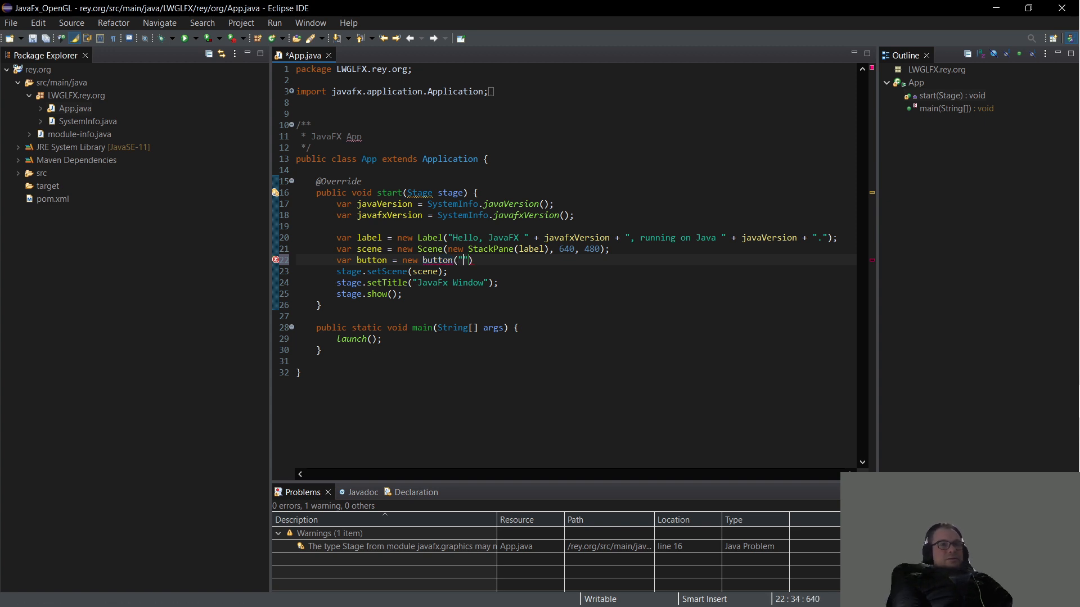
type("St")
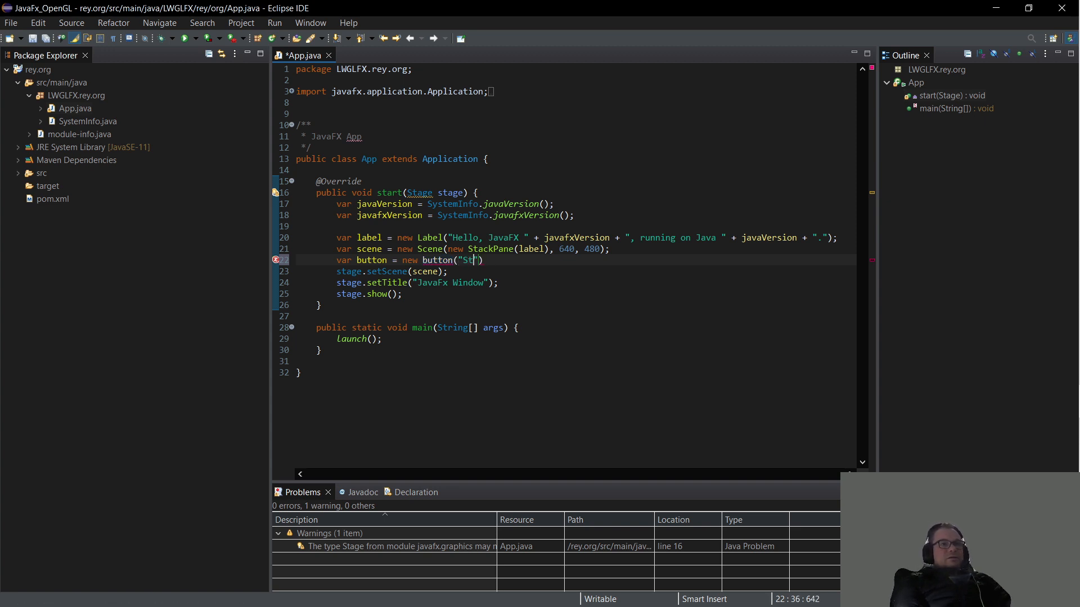
type("art")
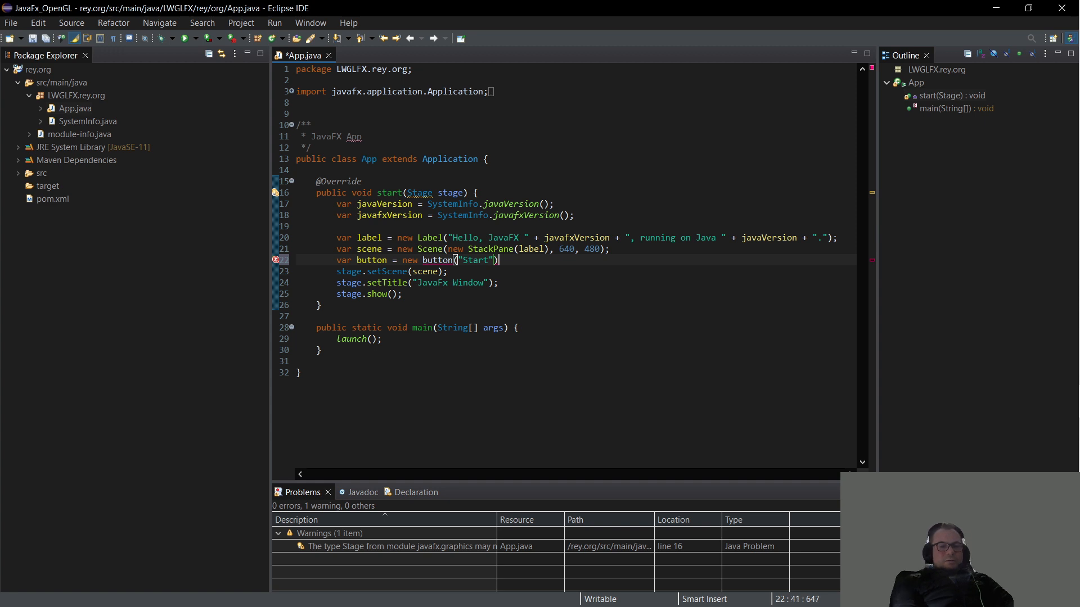
type(";")
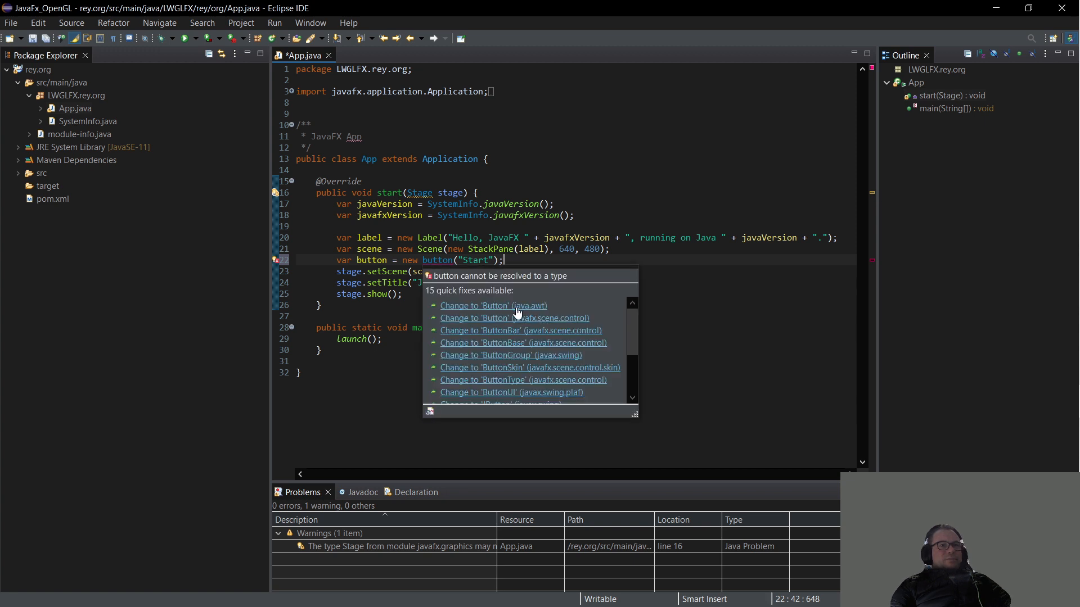
mouse_move(459, 324)
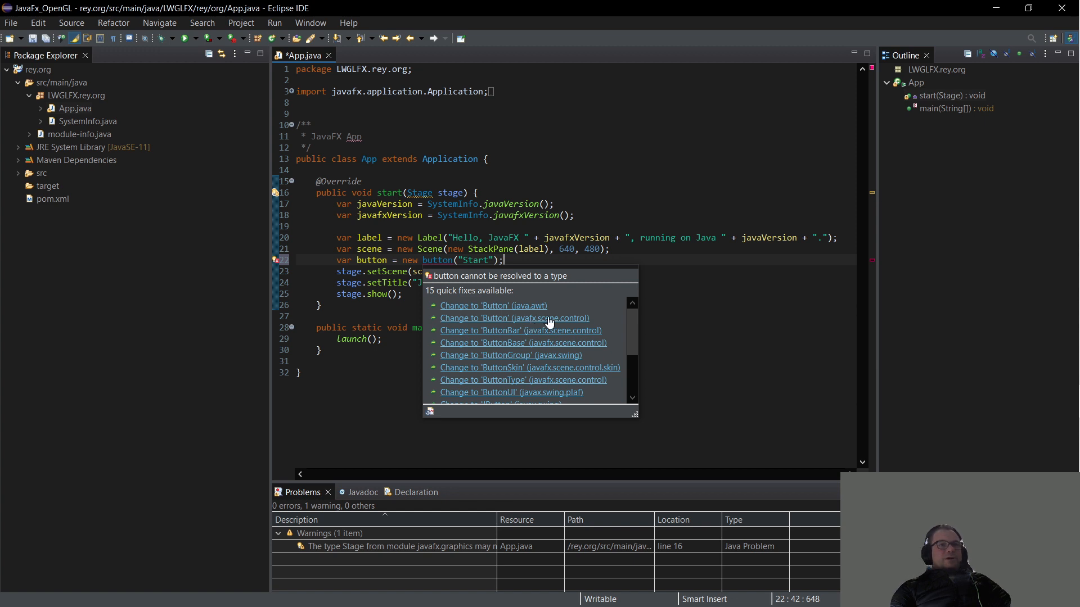
left_click(514, 317)
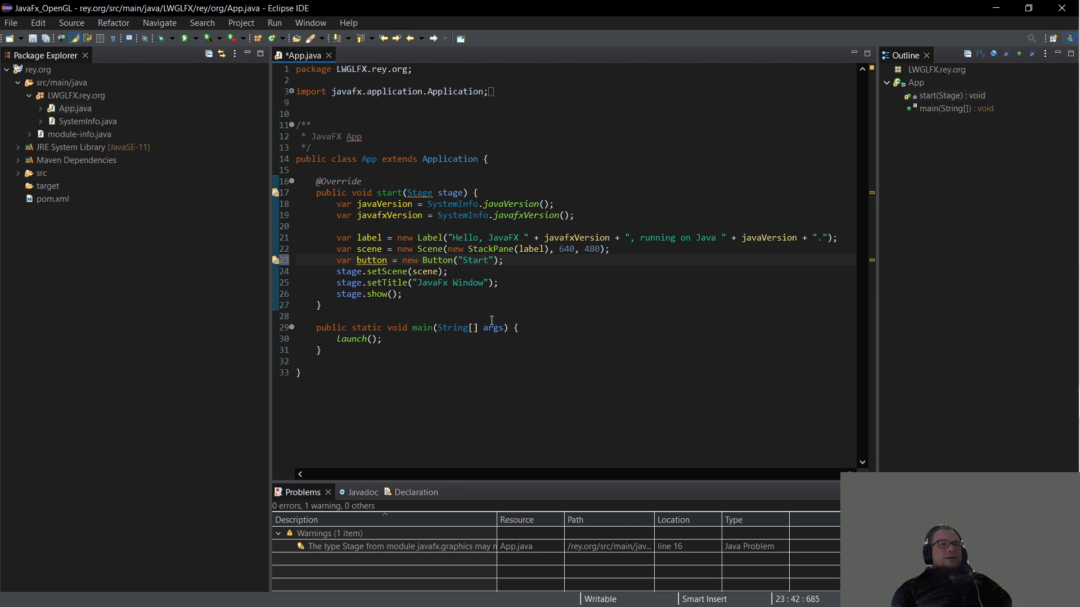
Move the button declaration above the scene and replace label with button in the StackPane
double_click(373, 260)
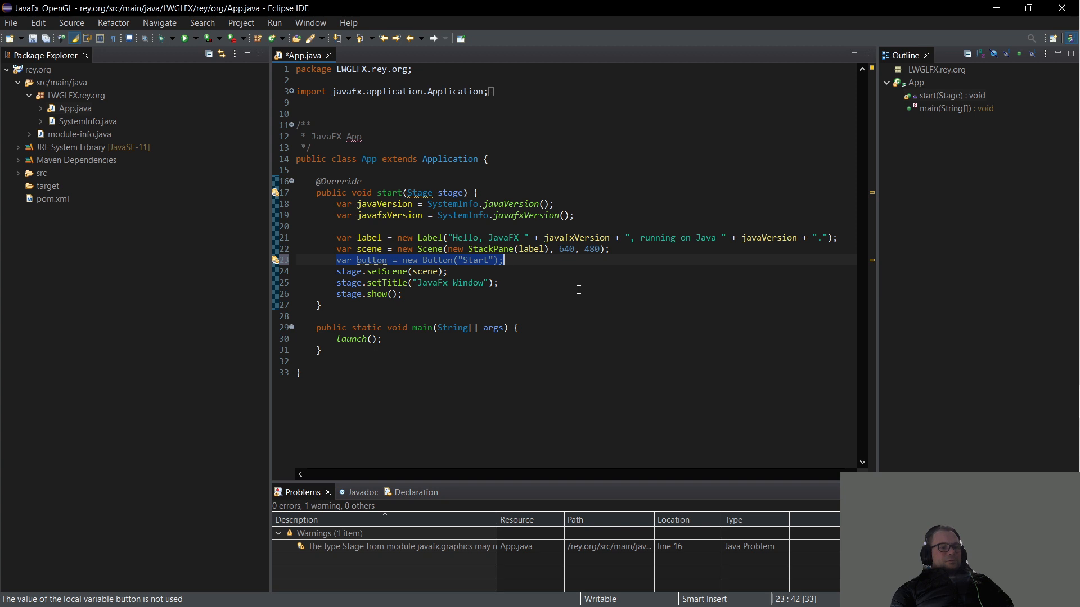
key("Delete")
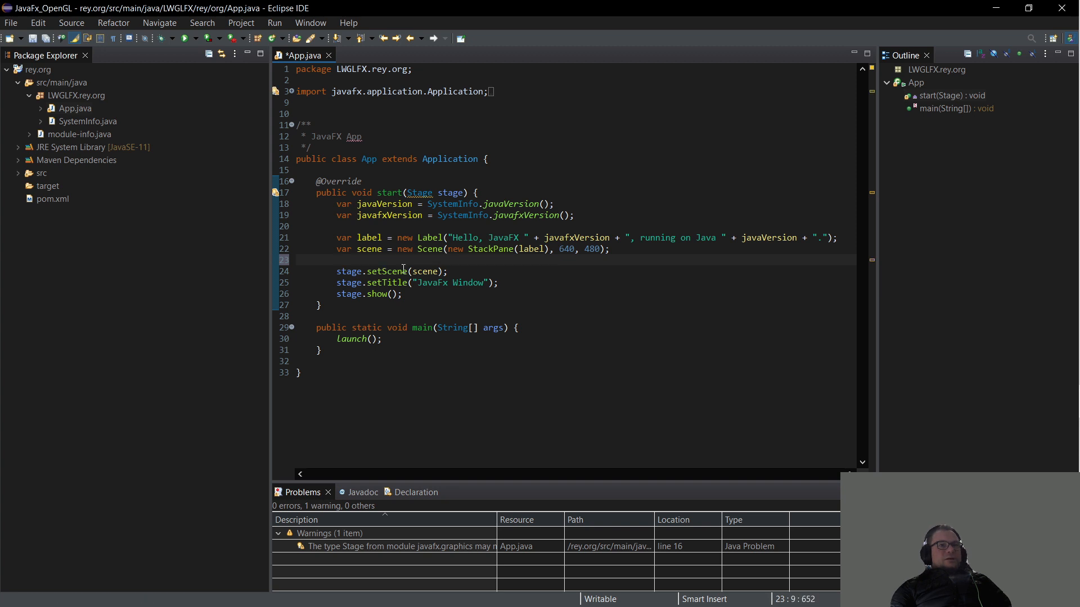
mouse_move(769, 244)
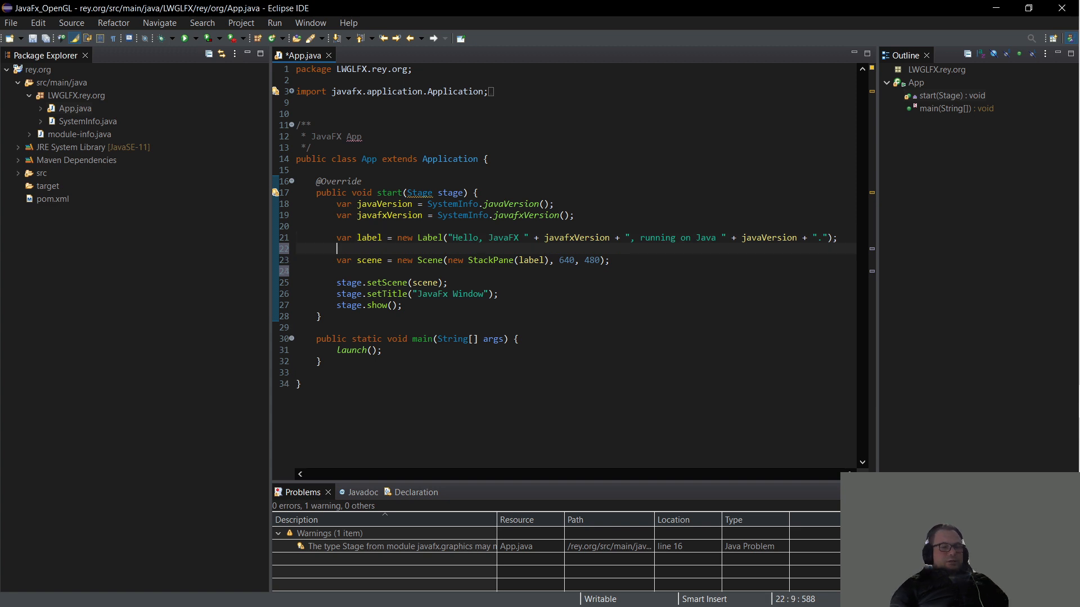
type("var button = new Button(\"Start\");")
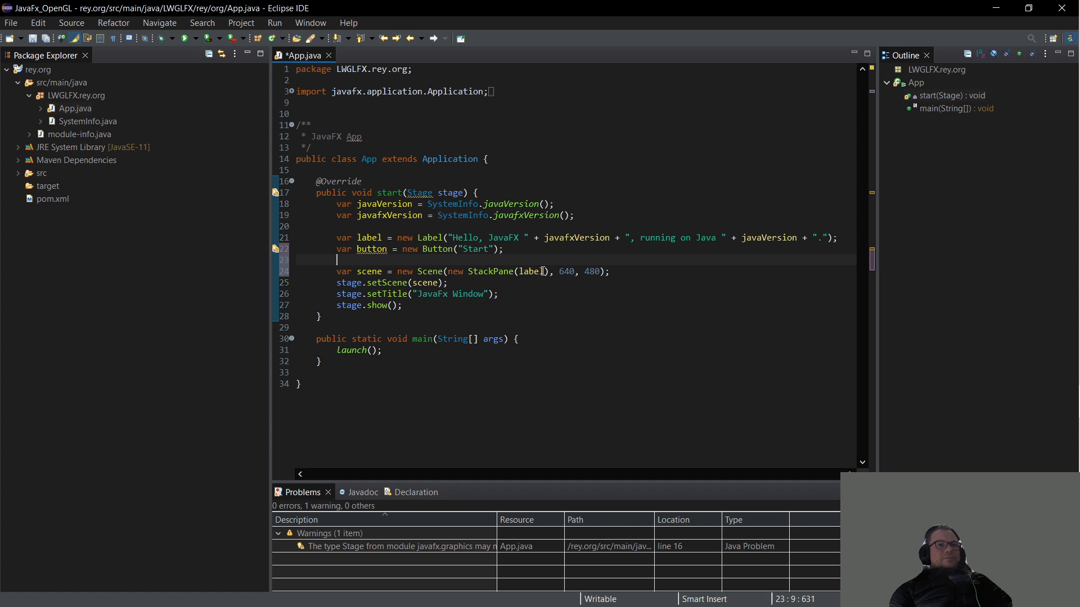
double_click(529, 271)
type("utton")
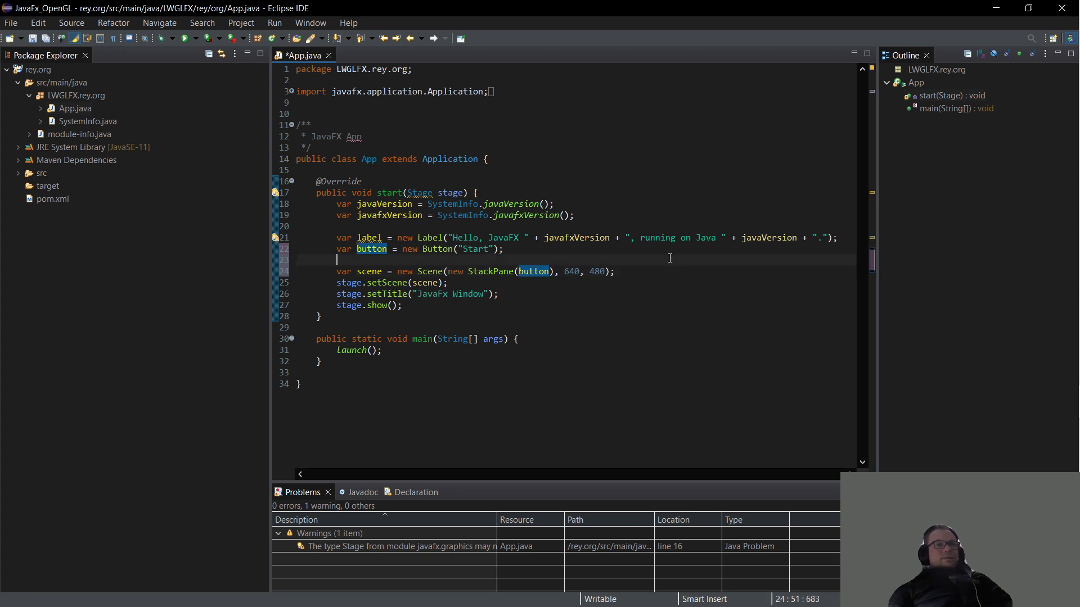
Save and relaunch App.java, then remove the blank line so the button declaration sits above the scene line
left_click(158, 38)
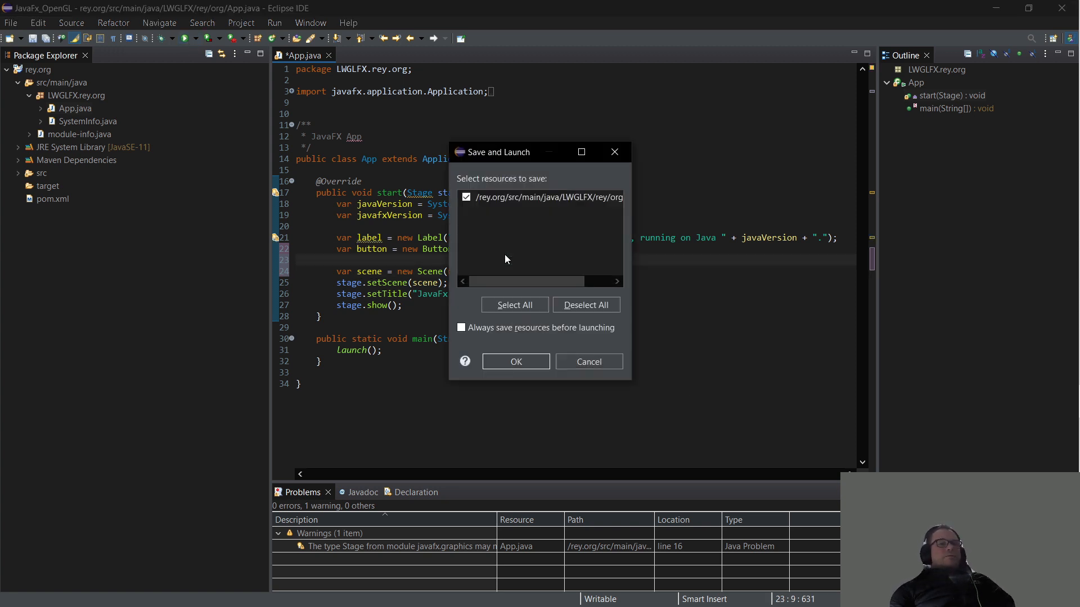
left_click(516, 361)
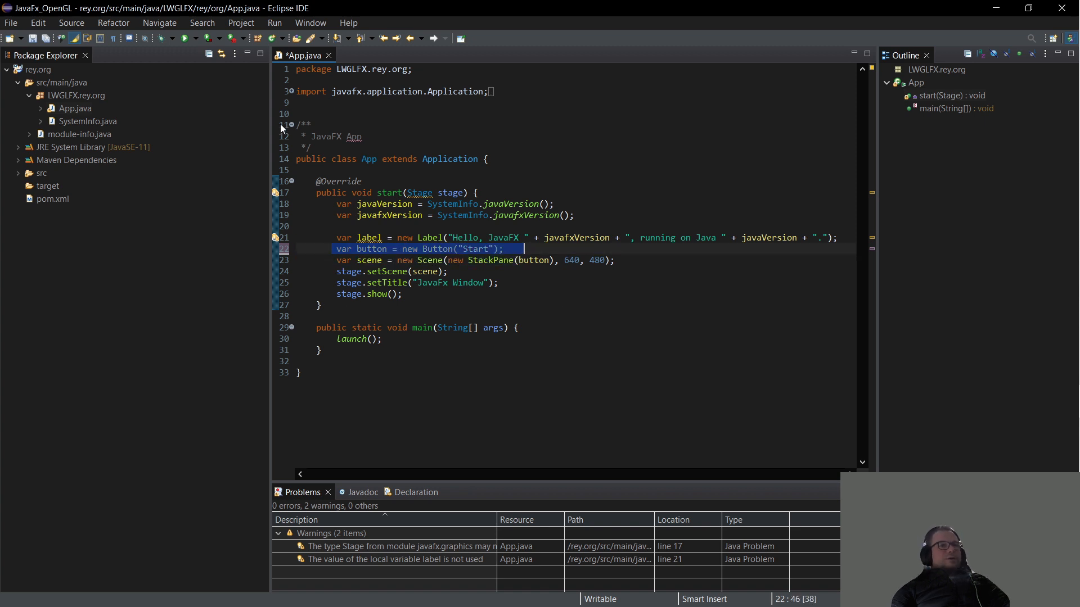
left_click(88, 121)
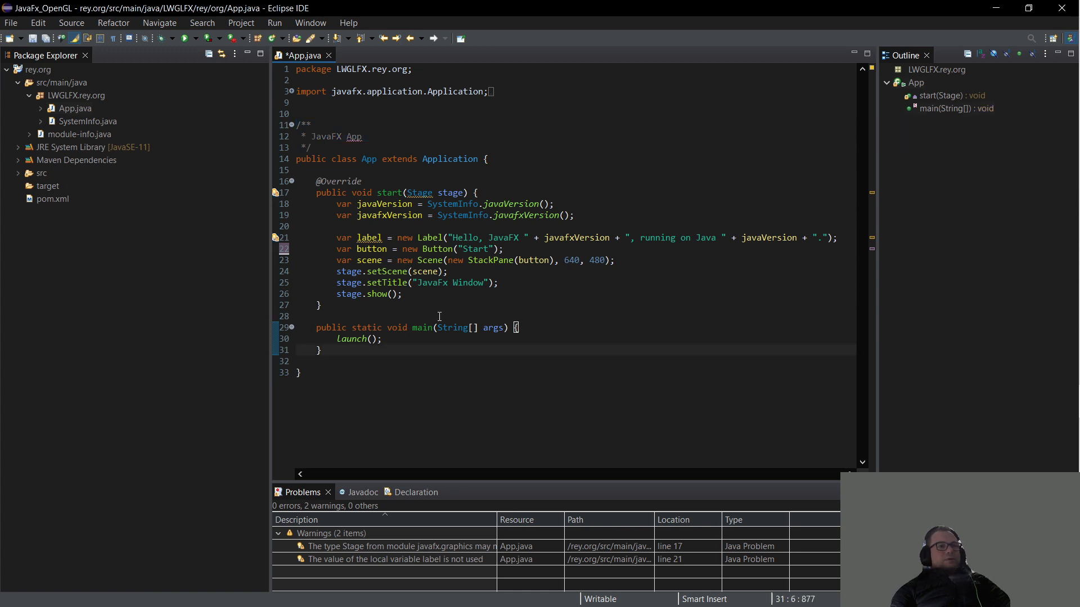
mouse_move(678, 296)
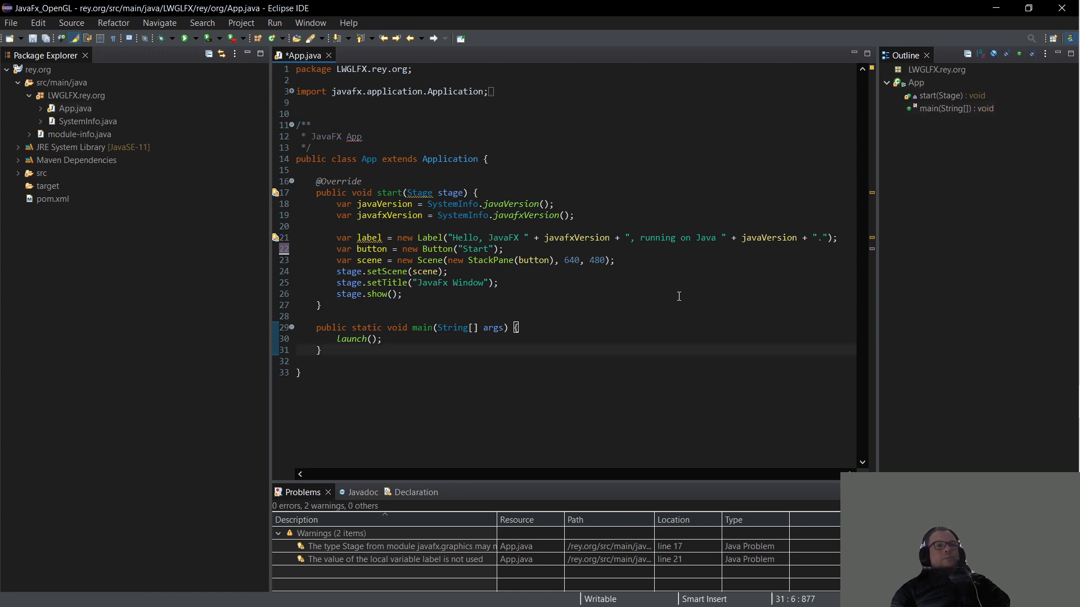